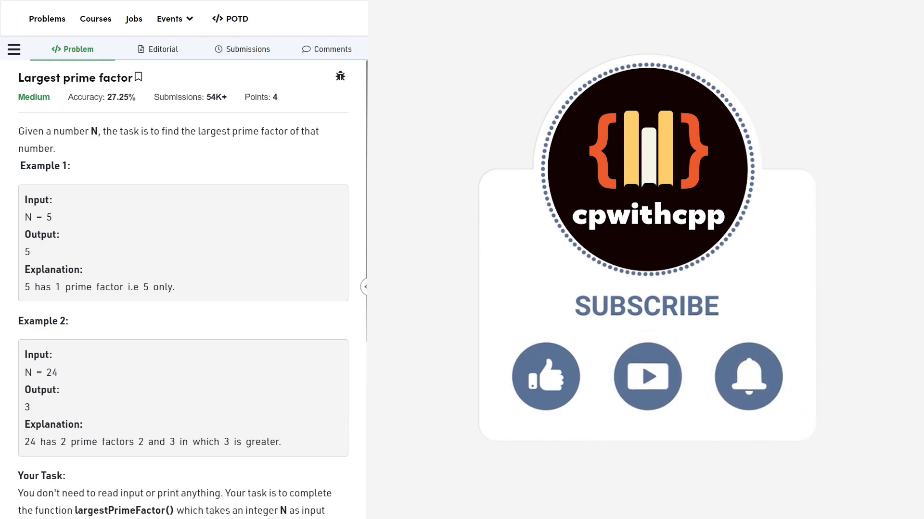
mouse_move(540, 465)
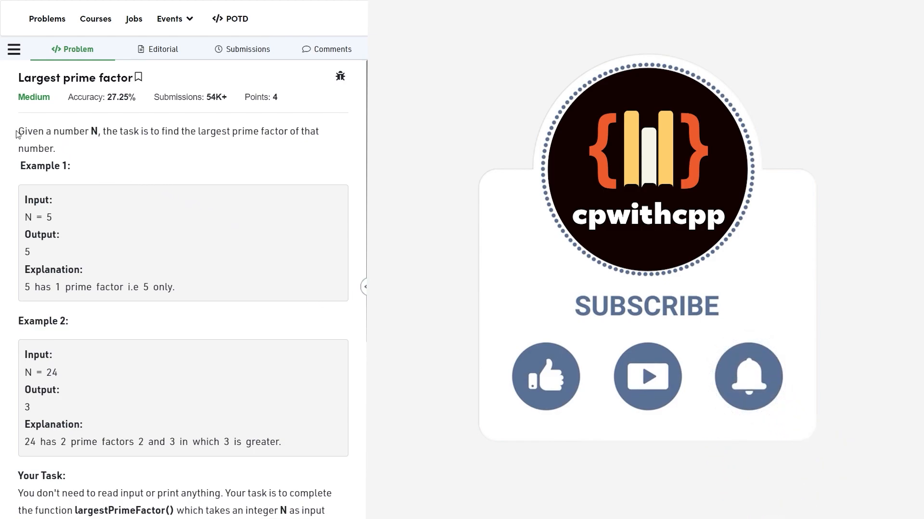
Step: Highlight the 'find largest prime factor' phrase in the problem statement
drag(19, 131, 100, 131)
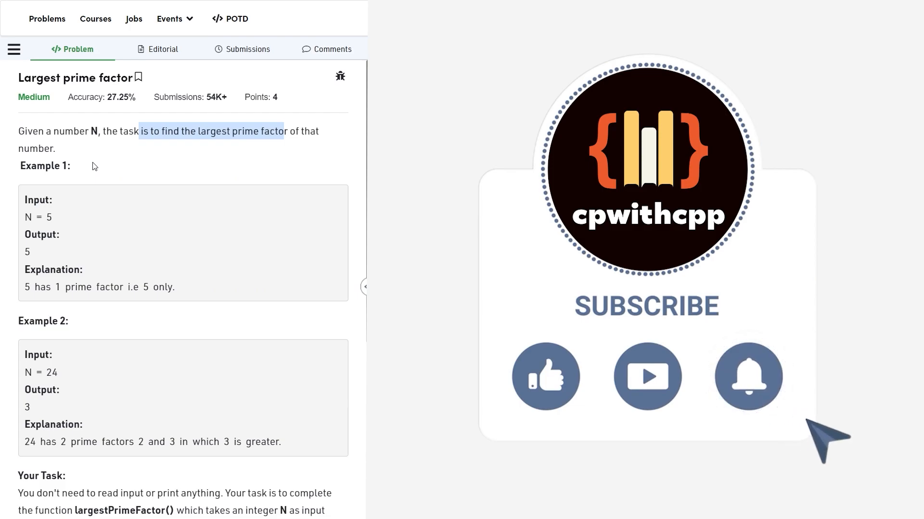
scroll(down, 3)
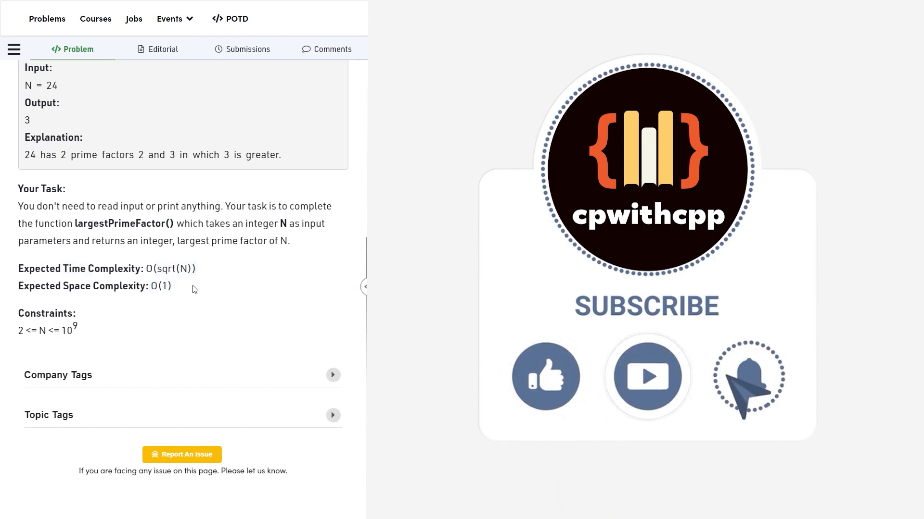
scroll(up, 3)
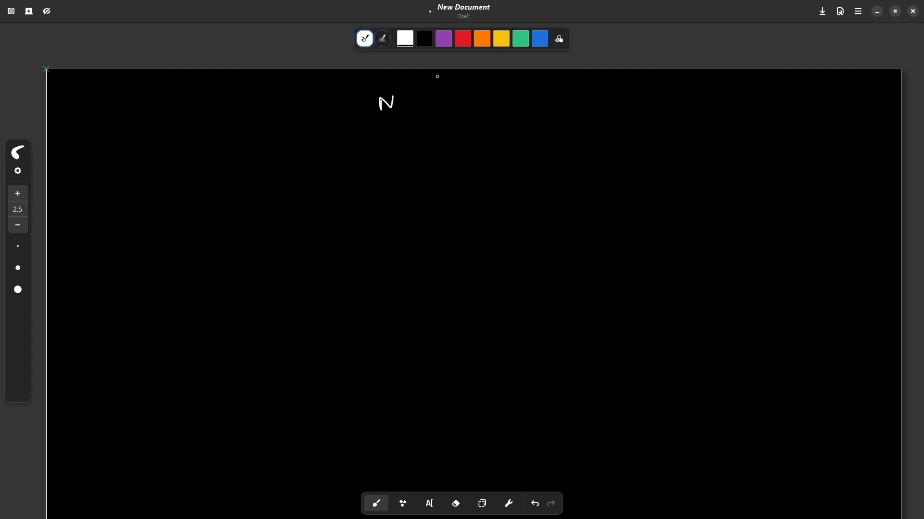
mouse_move(341, 139)
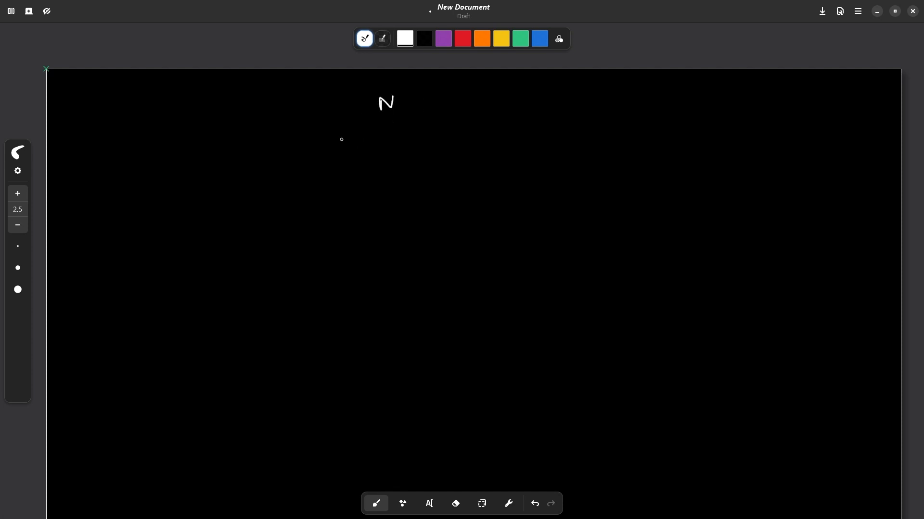
mouse_move(318, 145)
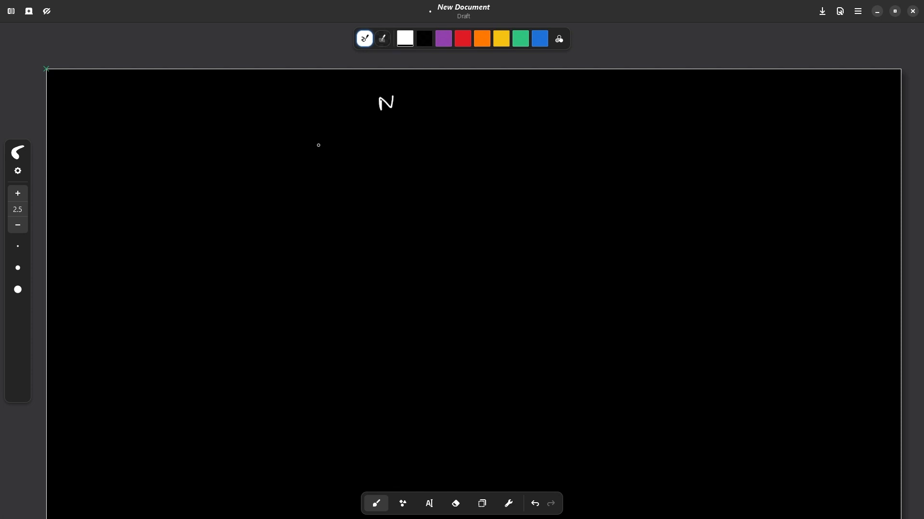
mouse_move(139, 147)
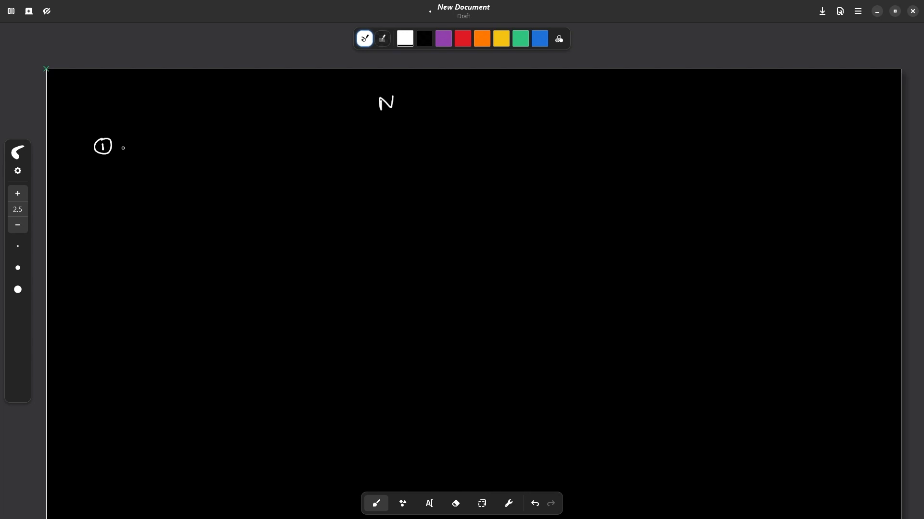
Step: Type 'For any number N there exists atleast one prime factor of N till sqrt(N)' beside the circled 1
click(429, 508)
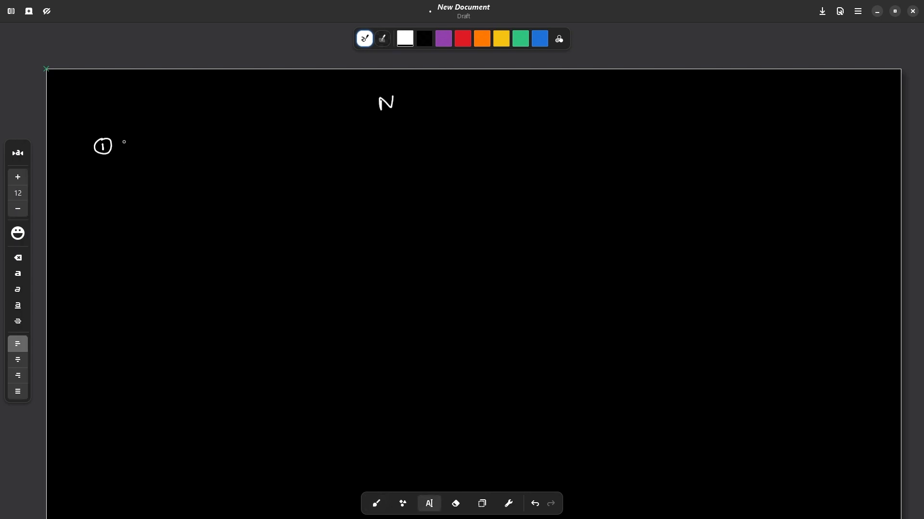
drag(124, 142, 136, 154)
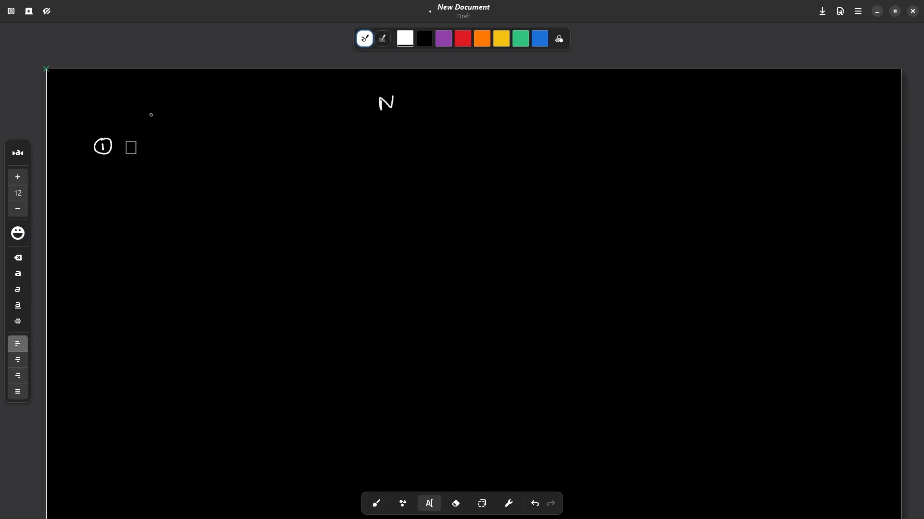
text(For any numb)
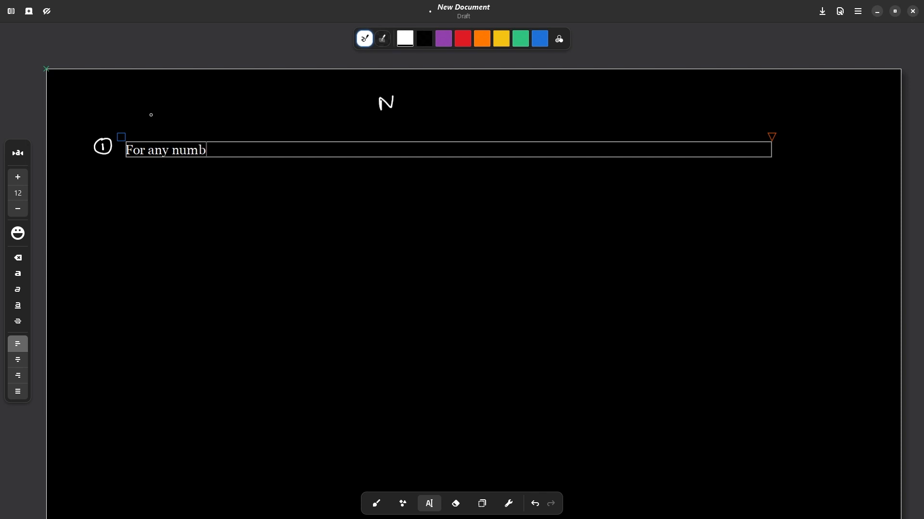
text(er N there)
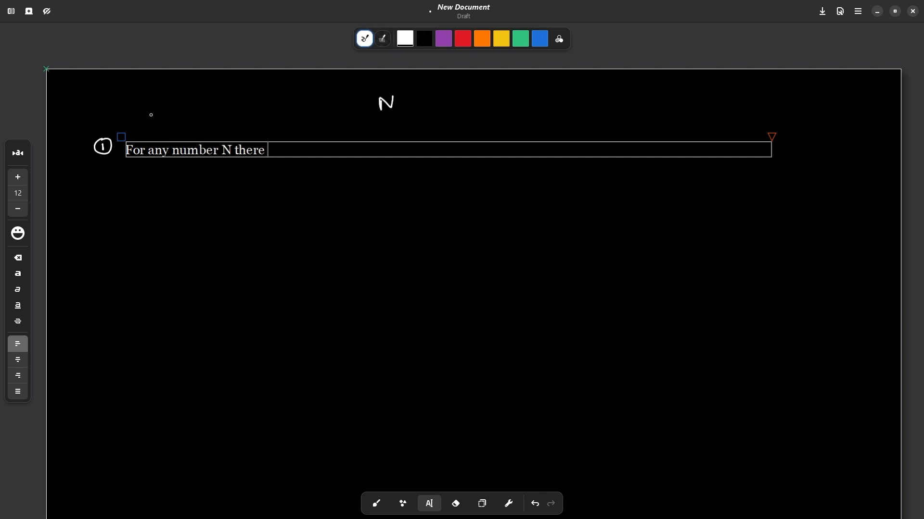
text(exists atleast one pr)
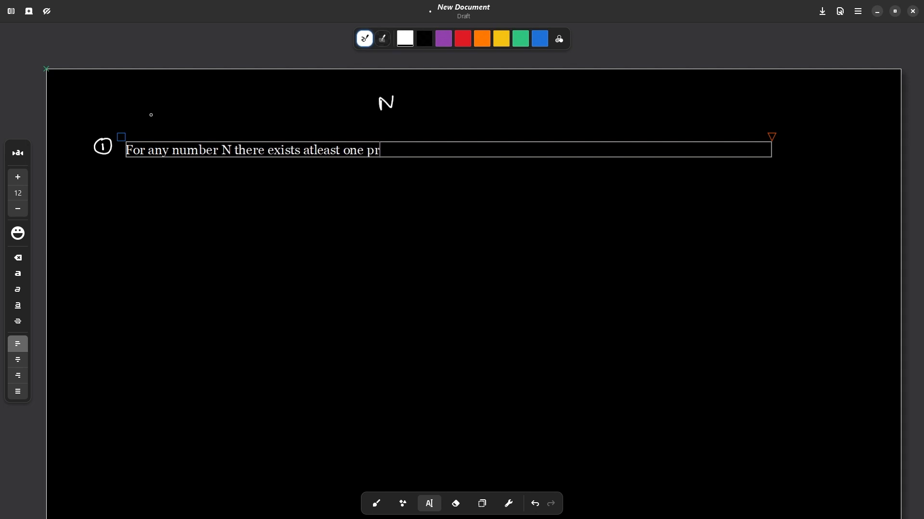
text(ime factor)
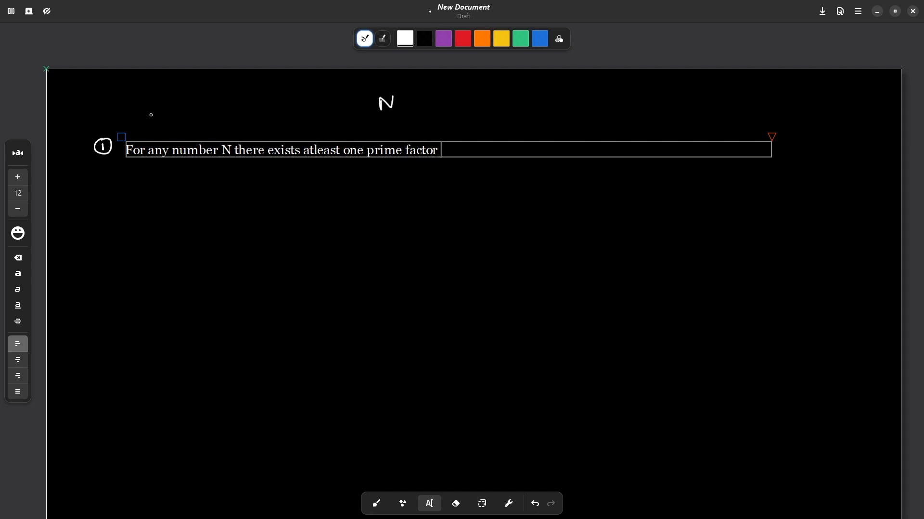
text(of N till)
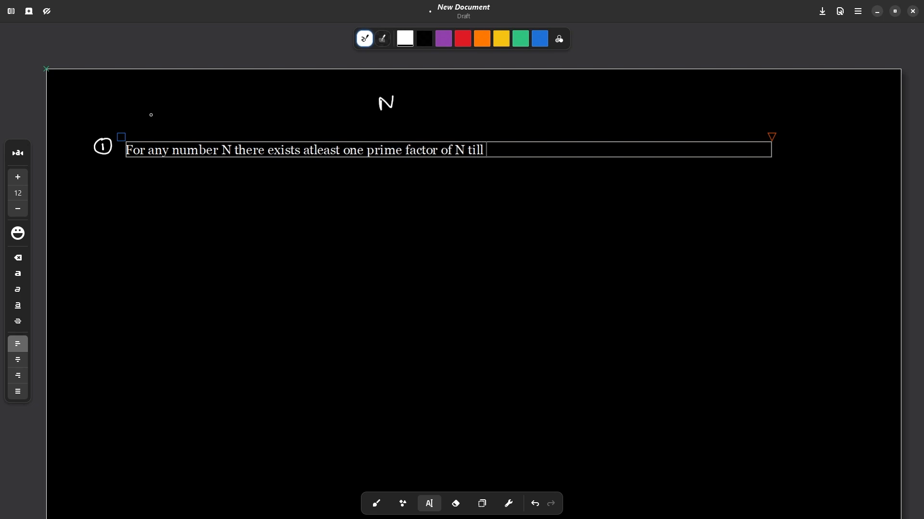
text(sqrt)
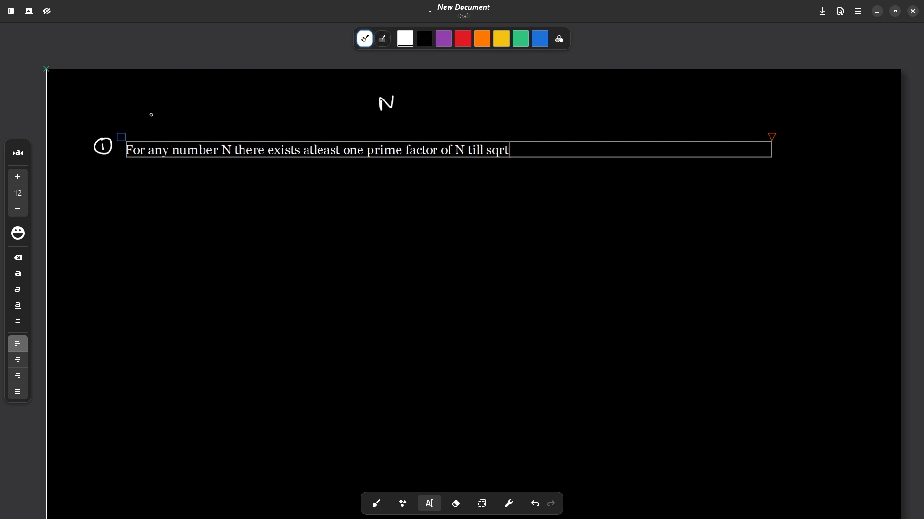
text((N))
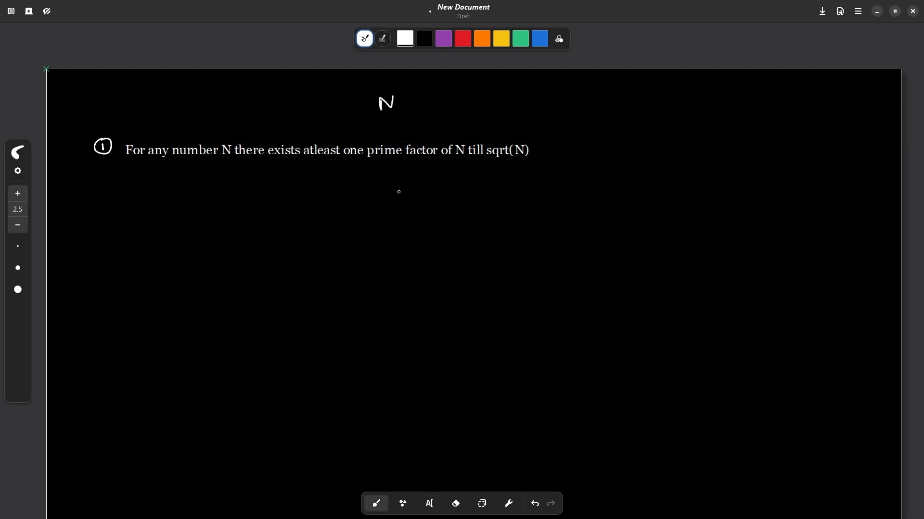
mouse_move(171, 299)
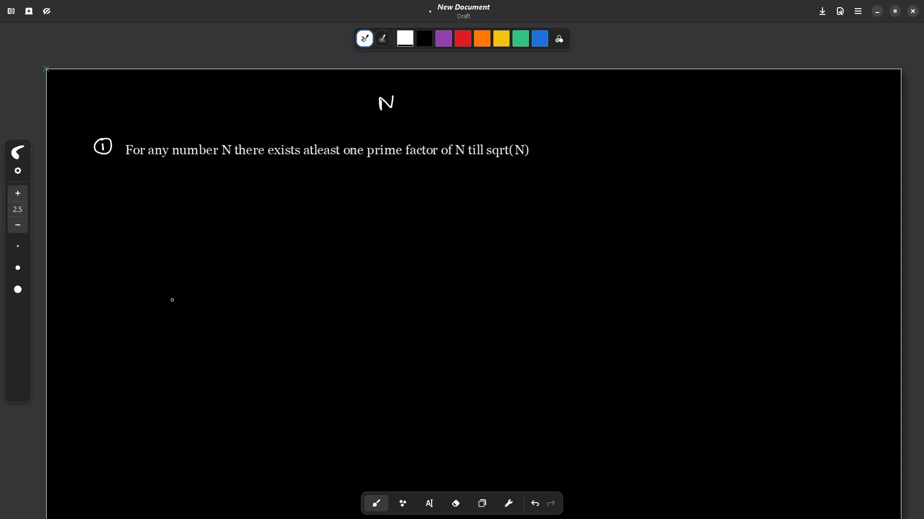
Step: Handwrite a circled 5 with arrows beside a '2 . . .' sequence, and underline the statement
drag(186, 251, 200, 273)
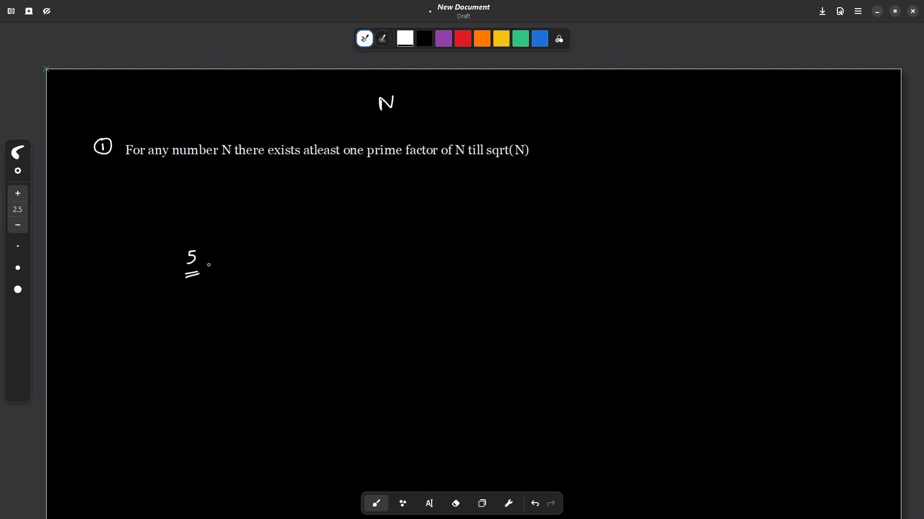
drag(242, 263, 254, 264)
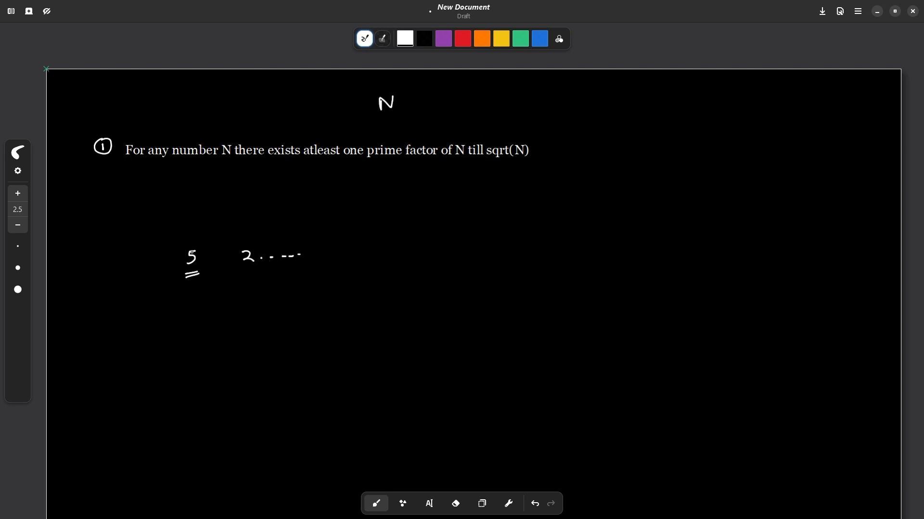
drag(177, 241, 209, 274)
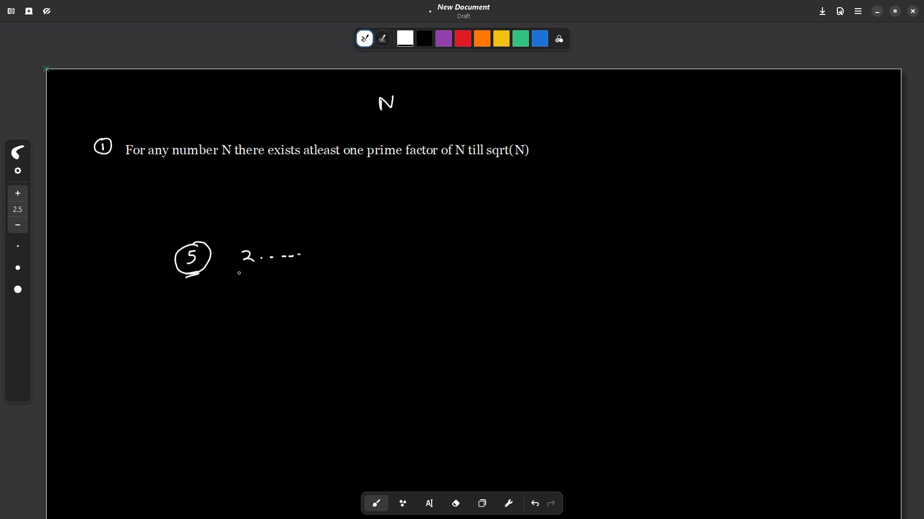
drag(248, 285, 248, 271)
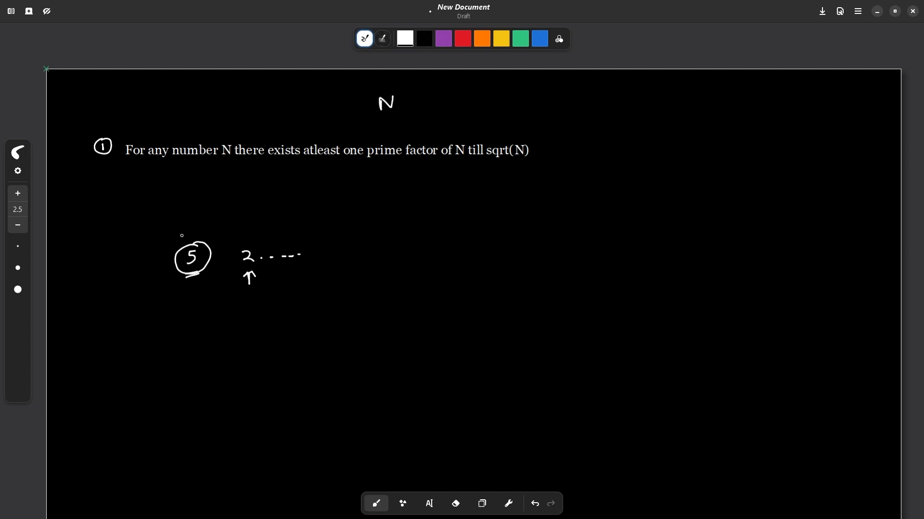
drag(187, 230, 186, 242)
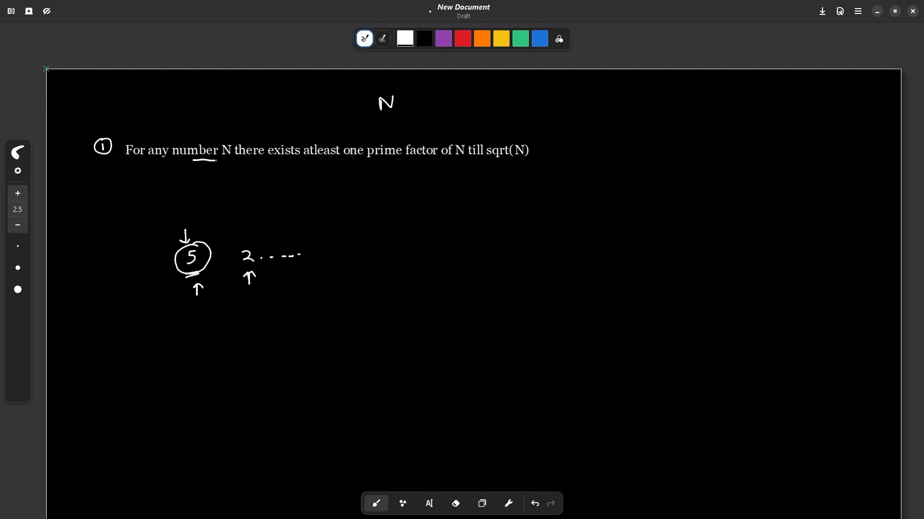
drag(212, 160, 497, 161)
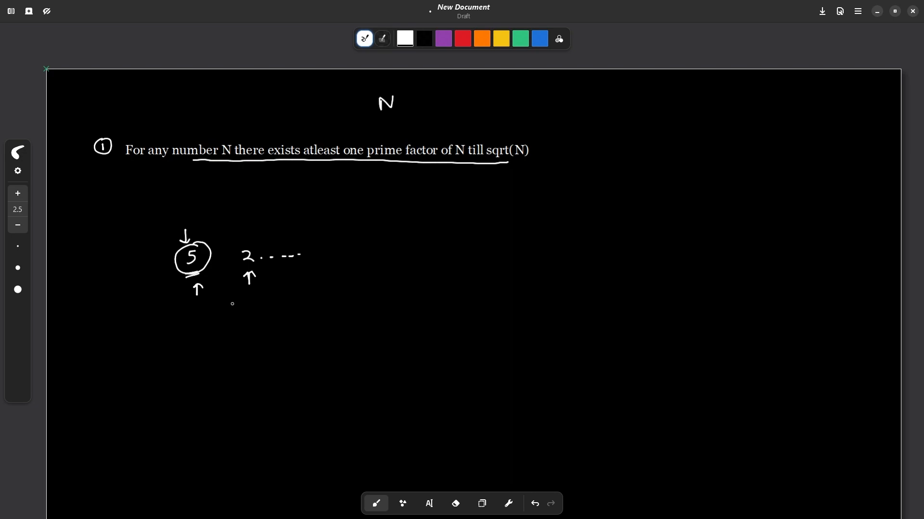
Step: Draw branching arrows from sqrt(N) and label the first branch 'whether N is prime'
drag(535, 149, 546, 147)
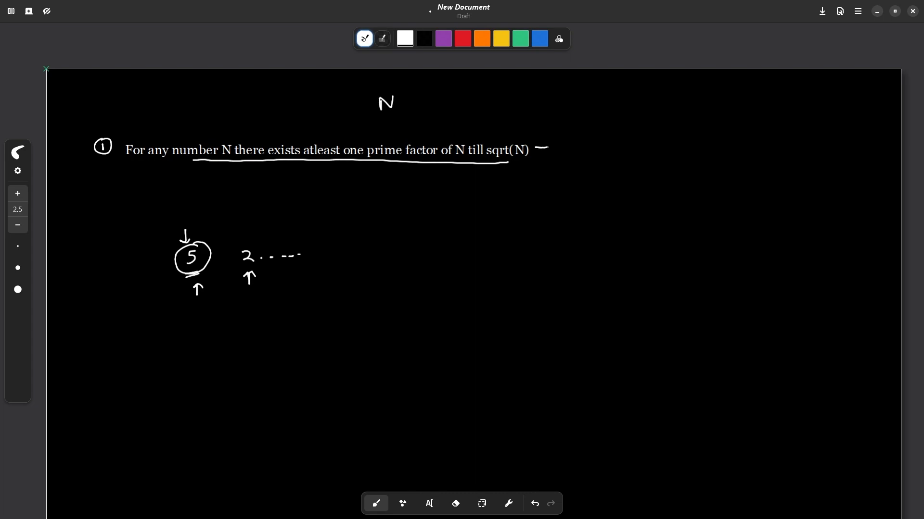
drag(536, 147, 569, 171)
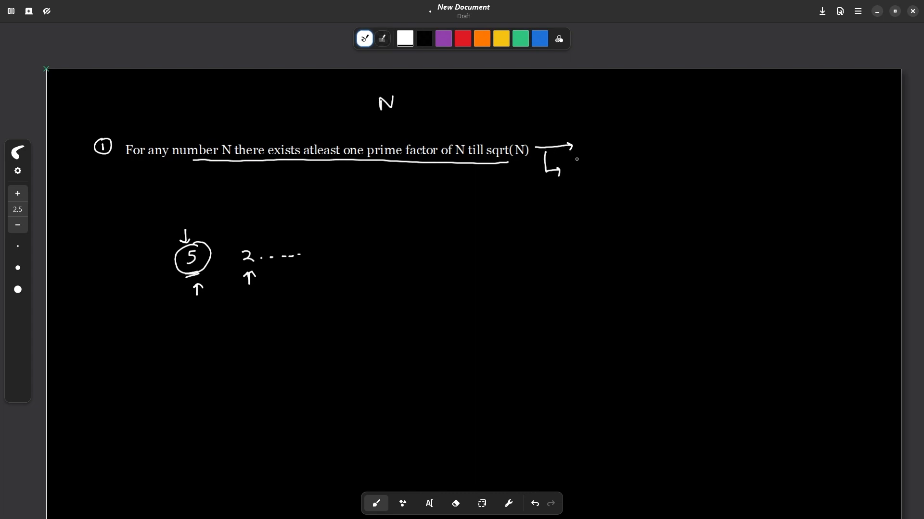
drag(587, 148, 588, 174)
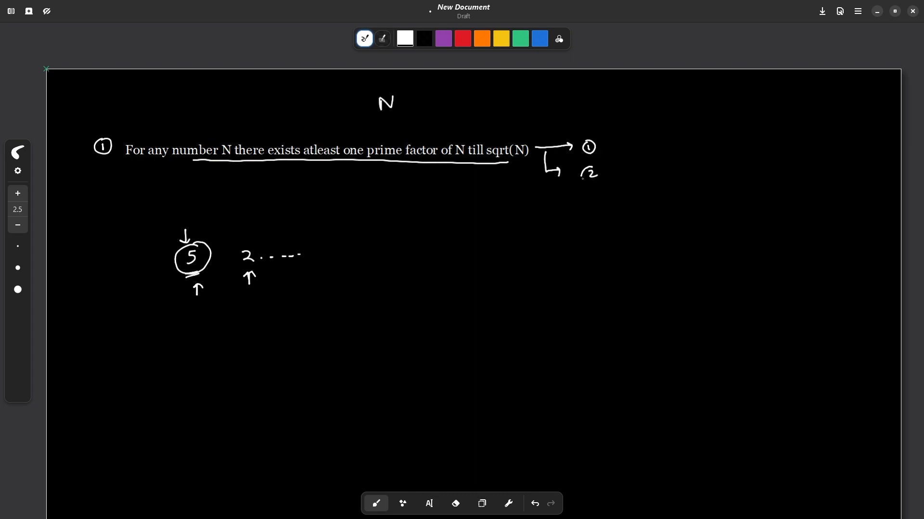
drag(604, 146, 636, 149)
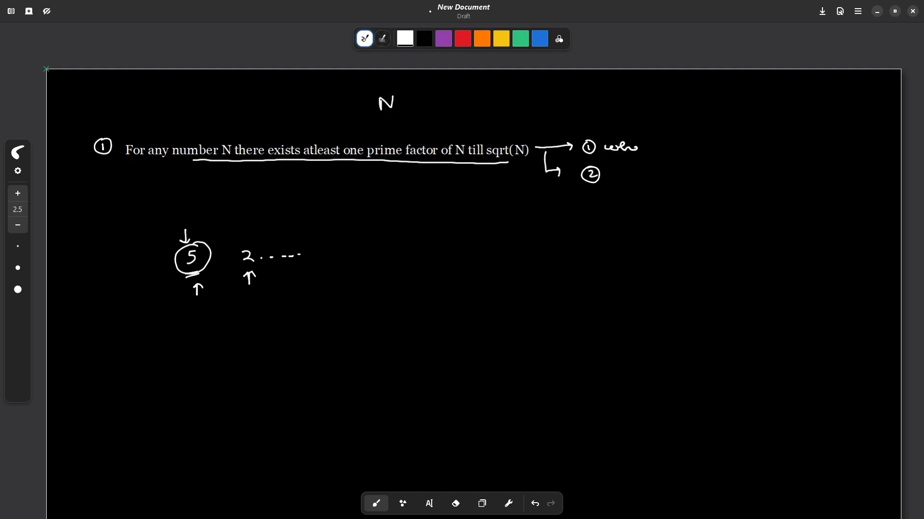
drag(607, 147, 686, 147)
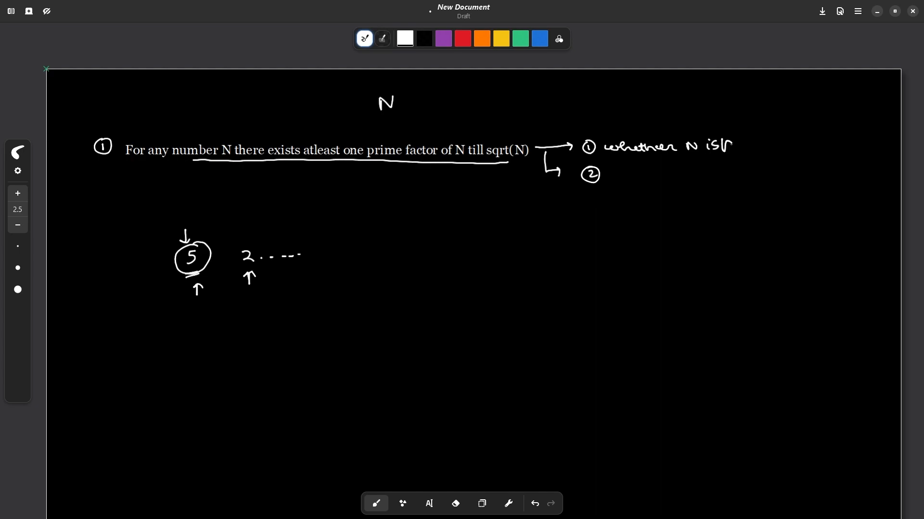
drag(713, 146, 775, 146)
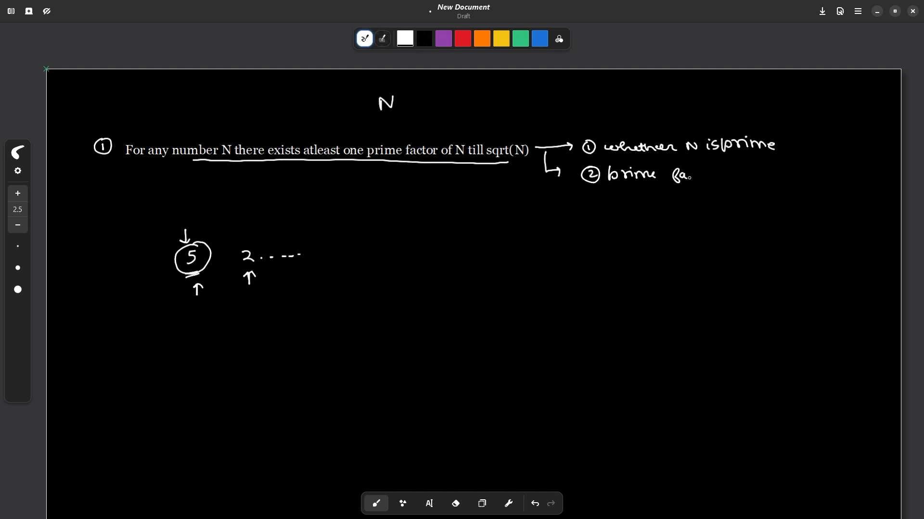
Step: Label the second branch 'prime factorisation' and start writing 'N →' below
drag(672, 173, 727, 176)
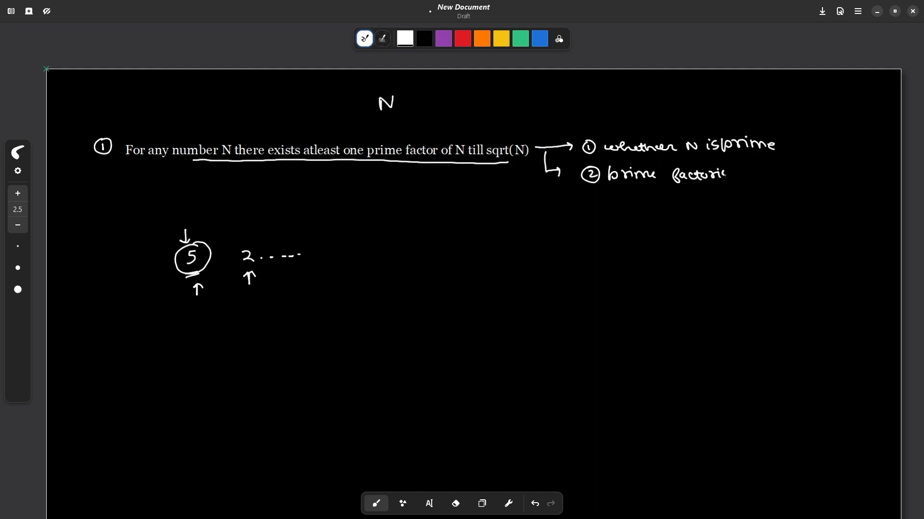
drag(725, 173, 760, 174)
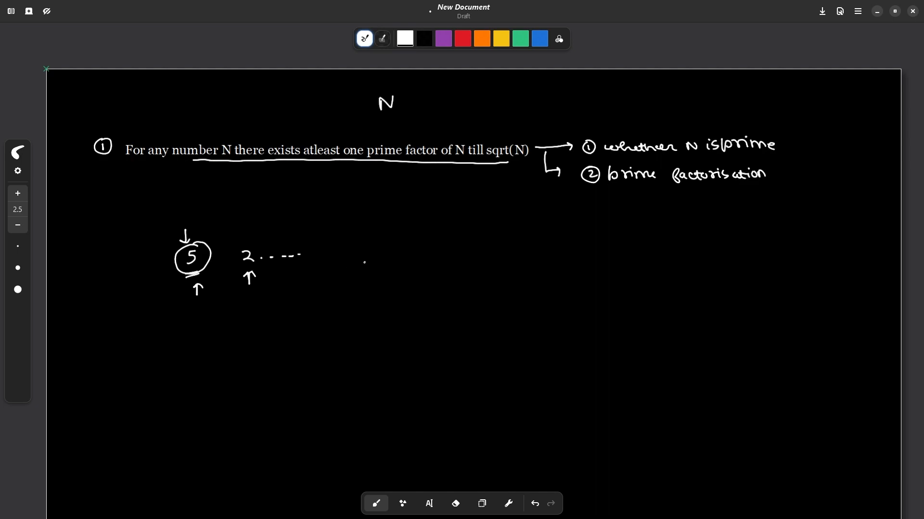
drag(365, 268, 412, 267)
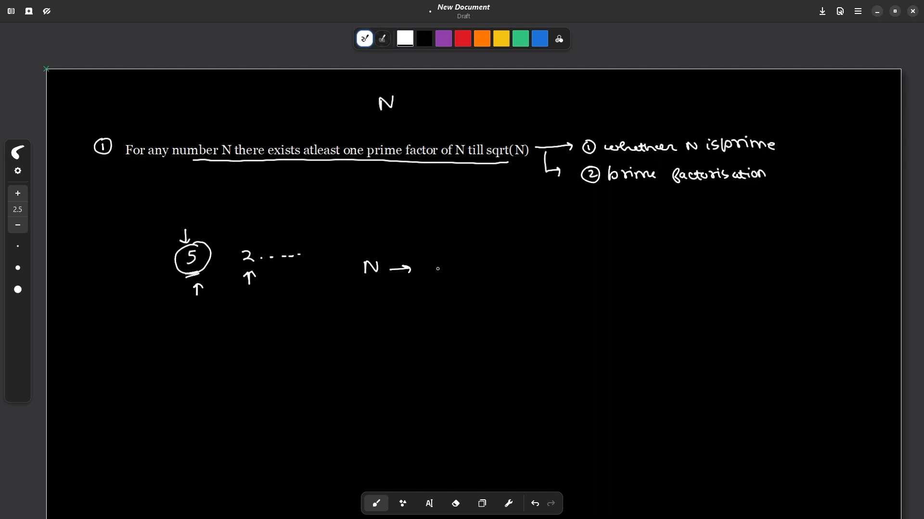
Step: Write N → 2^a 3^b 5^c 7^d…, underline it, and add the general form p1^x p2^y p3^z
drag(433, 273, 448, 254)
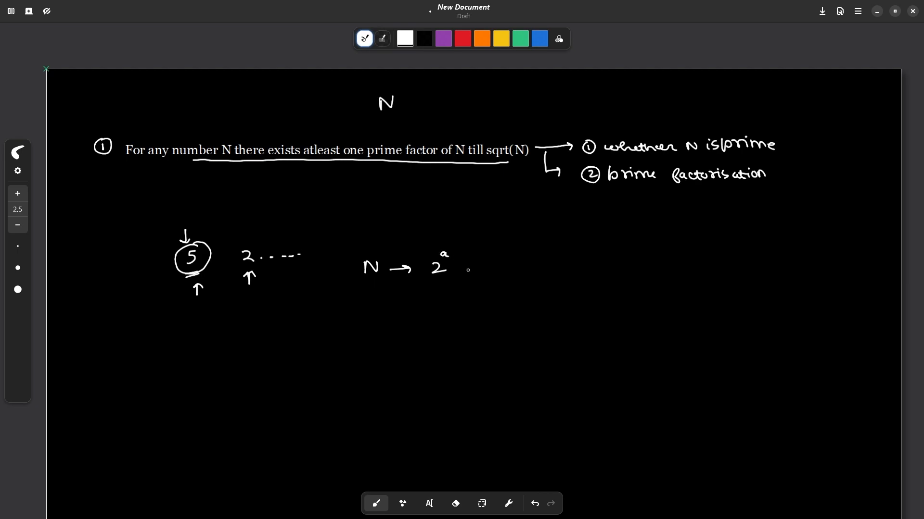
drag(465, 266, 489, 259)
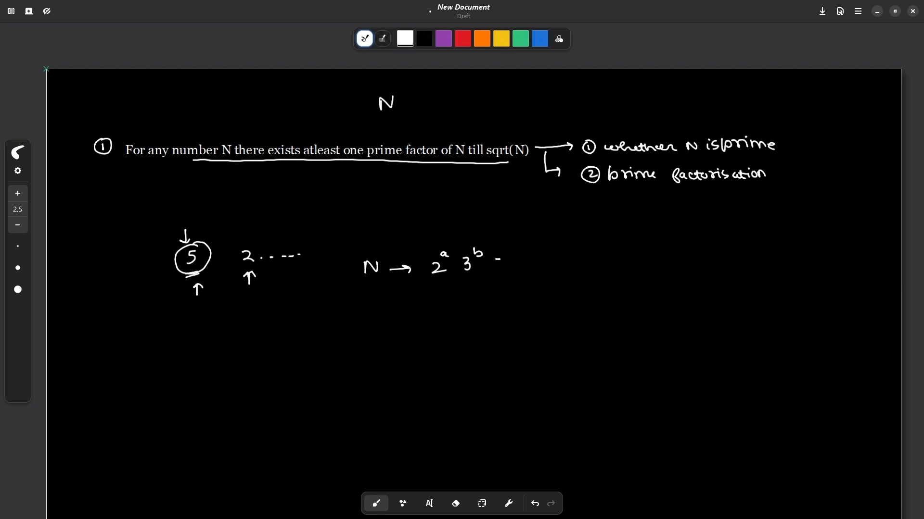
drag(491, 268, 527, 266)
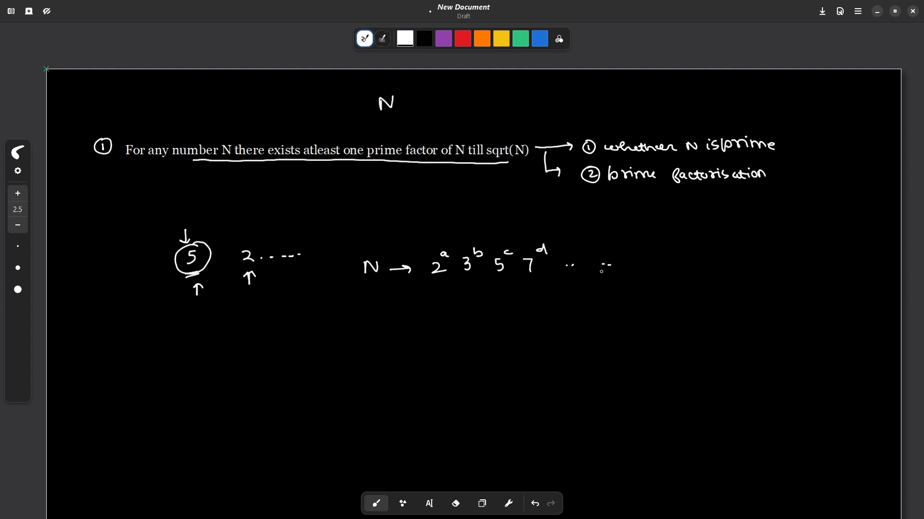
drag(430, 286, 530, 284)
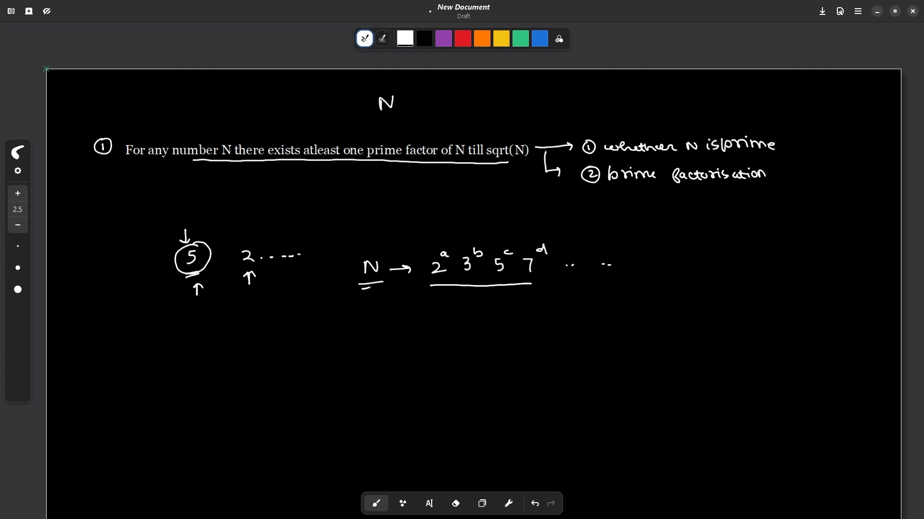
drag(438, 306, 441, 289)
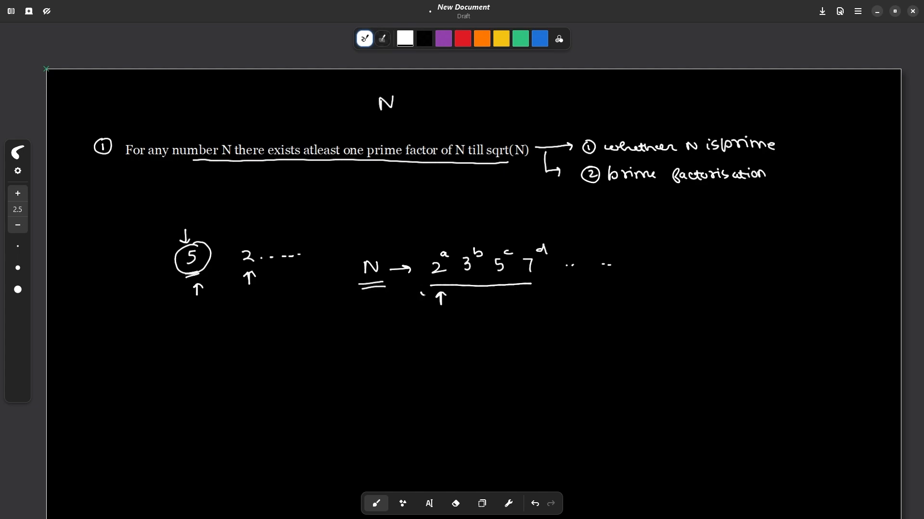
drag(421, 293, 538, 295)
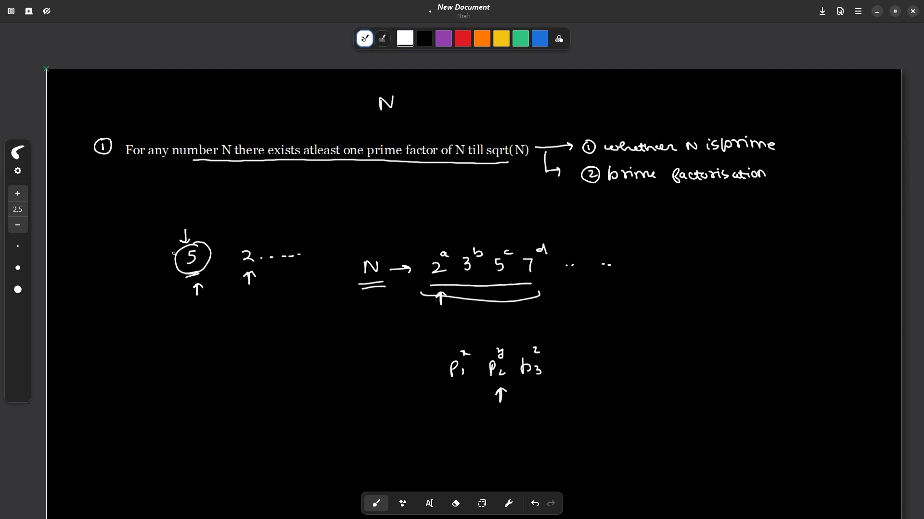
drag(273, 179, 275, 168)
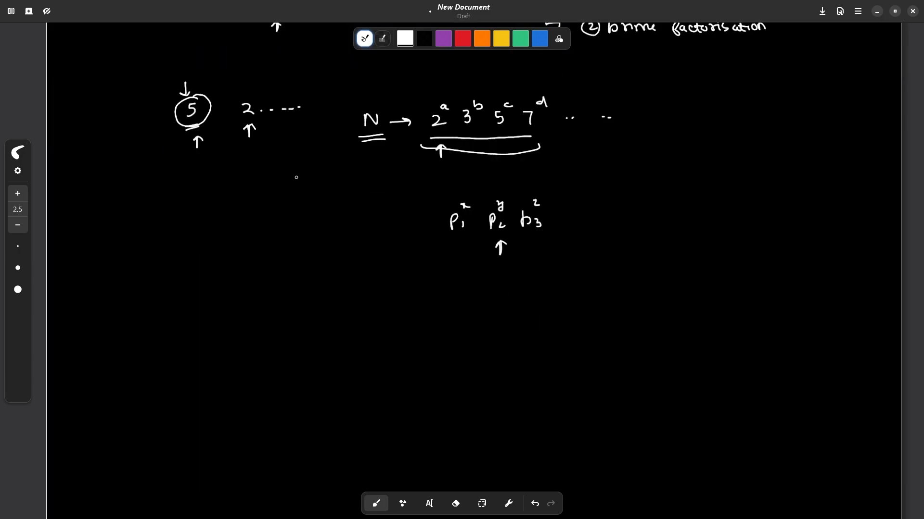
Step: Write double-underlined N and √N, and circle p1 with an arrow pointing at it
drag(146, 286, 159, 306)
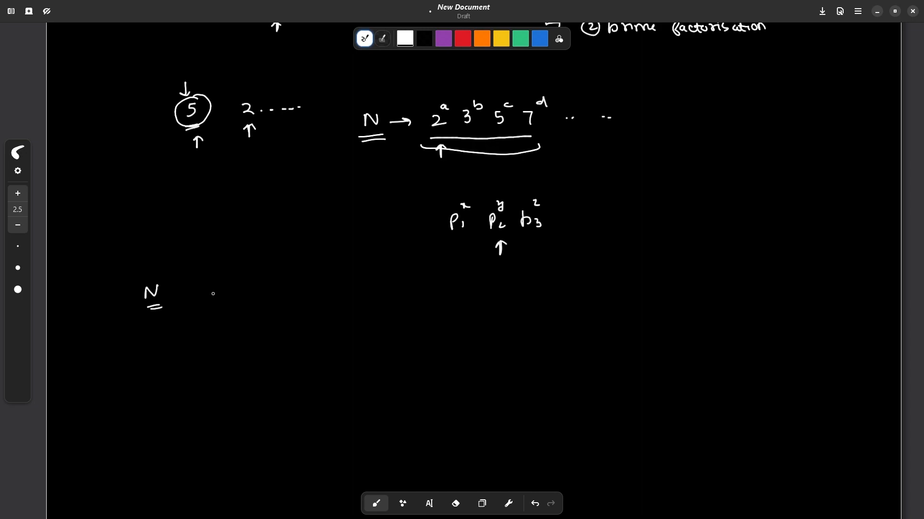
drag(212, 300, 242, 283)
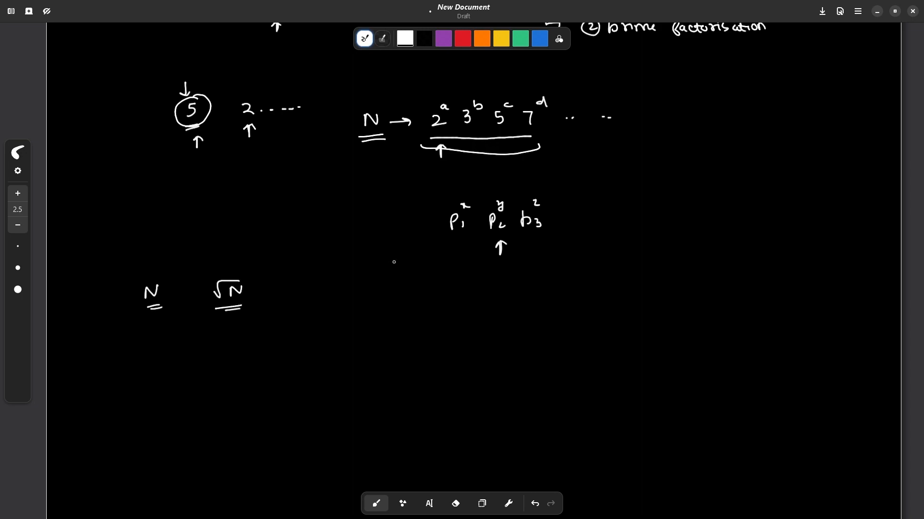
drag(459, 254, 458, 239)
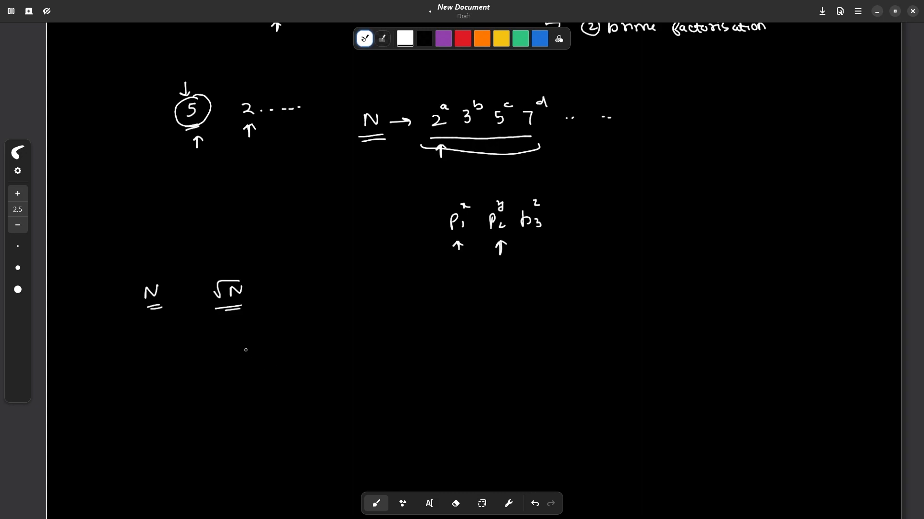
drag(256, 341, 280, 363)
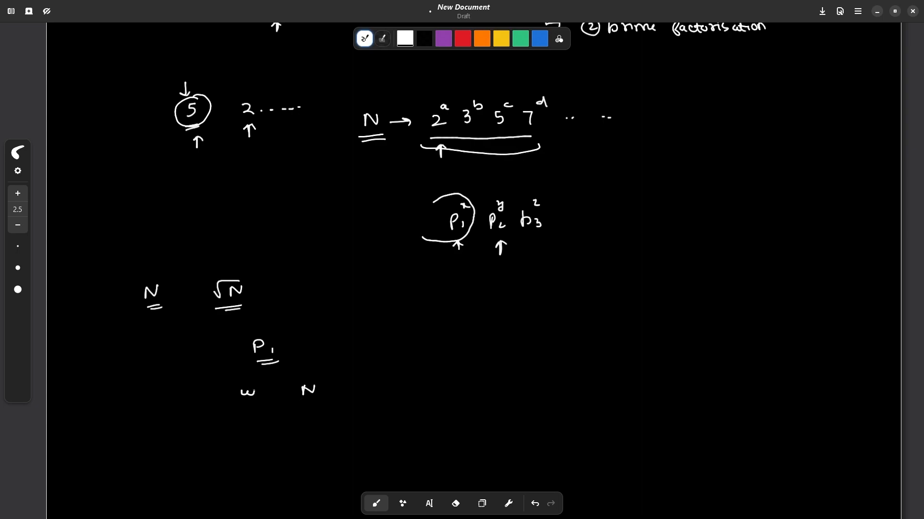
Step: Write while(N%p1==0) N/=p1 and box the remaining p2^y p3^z factors
drag(238, 394, 300, 391)
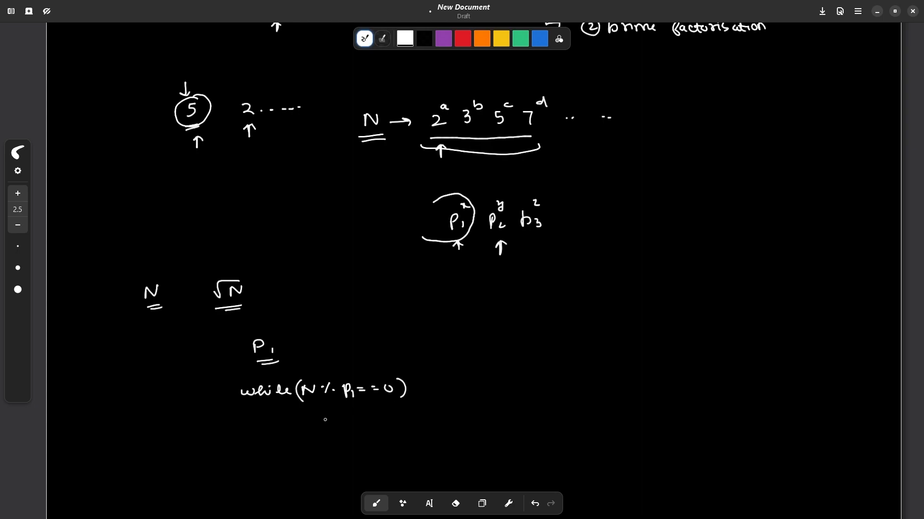
drag(330, 418, 397, 417)
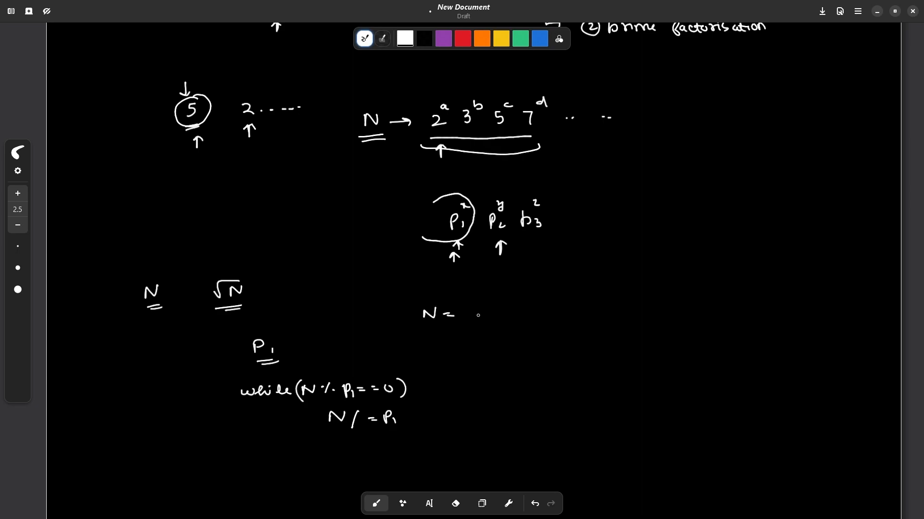
drag(466, 318, 492, 306)
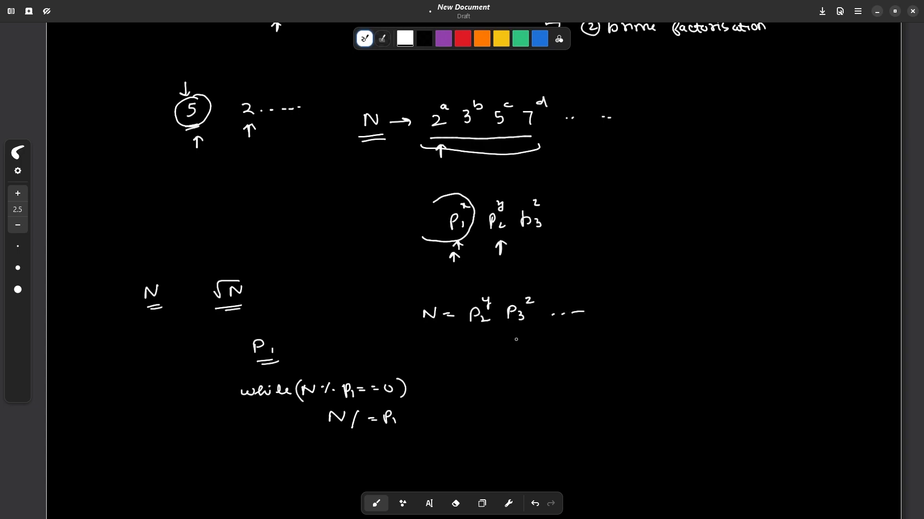
drag(460, 288, 501, 285)
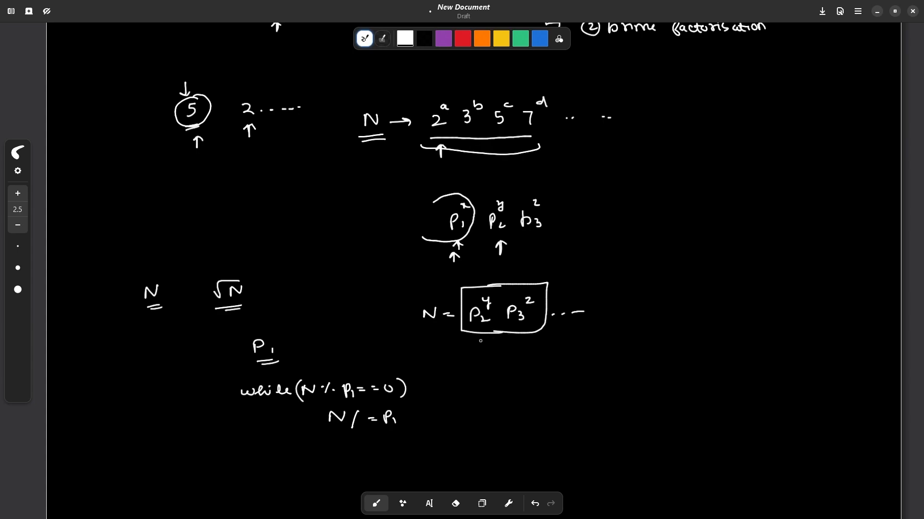
Step: Add while(N%p2==0) N/=p2, circle divisors p1 and p2, note p3, and start O(
drag(480, 341, 473, 351)
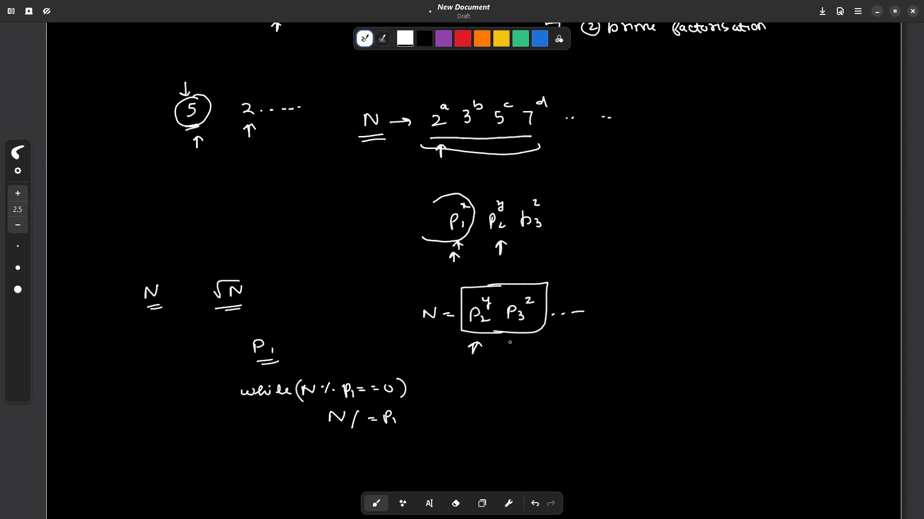
click(455, 388)
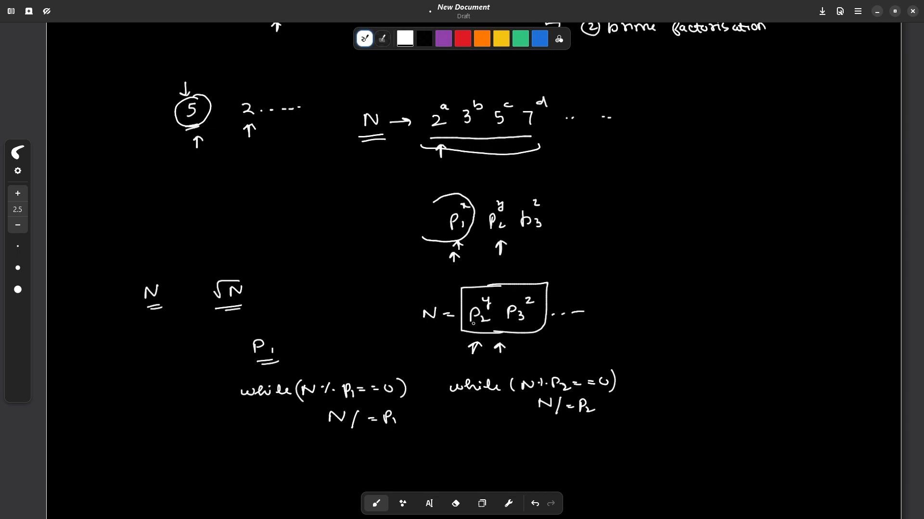
drag(472, 321, 495, 318)
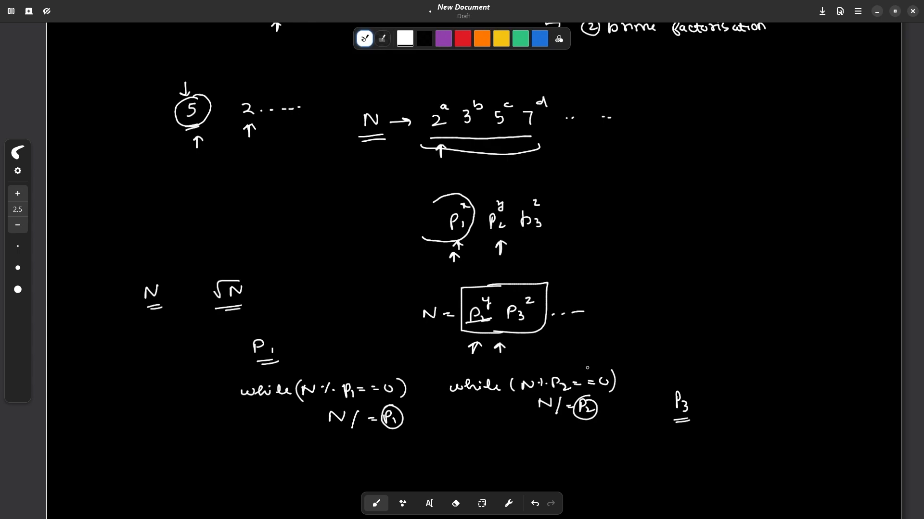
drag(704, 248, 730, 265)
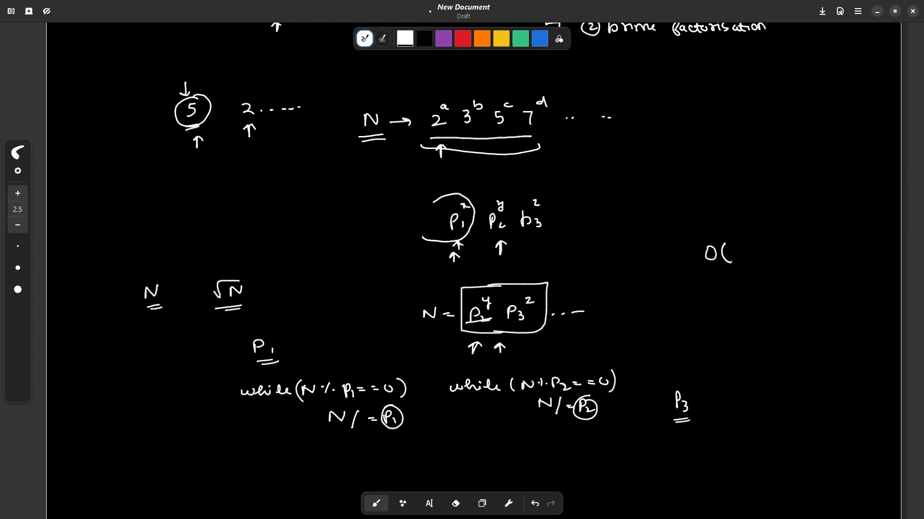
Step: Complete O(sqrt(N)) and add arrows under the statement and the 'whether N is prime' case
text(sqrt)
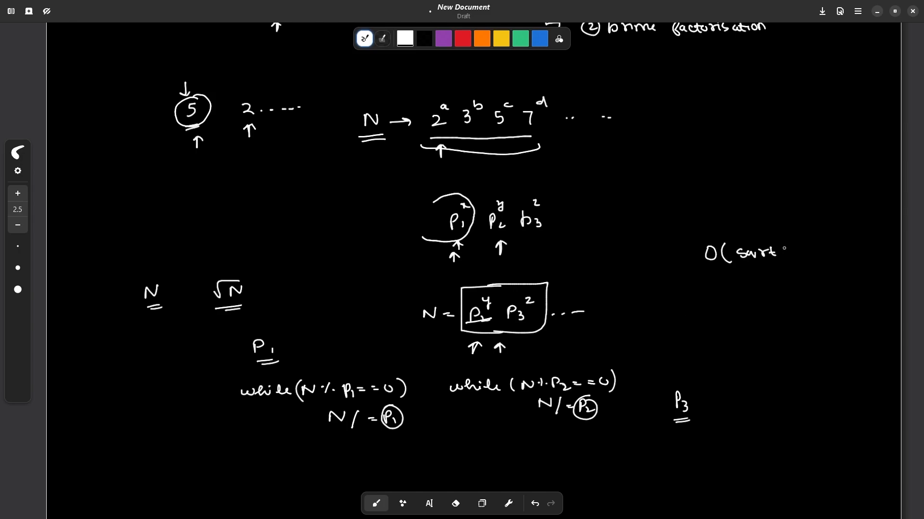
scroll(down, 3)
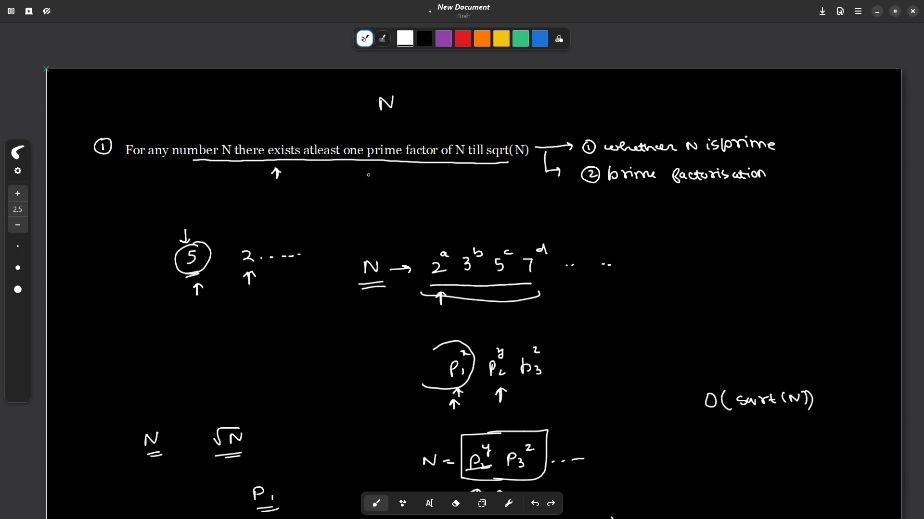
drag(377, 182, 377, 168)
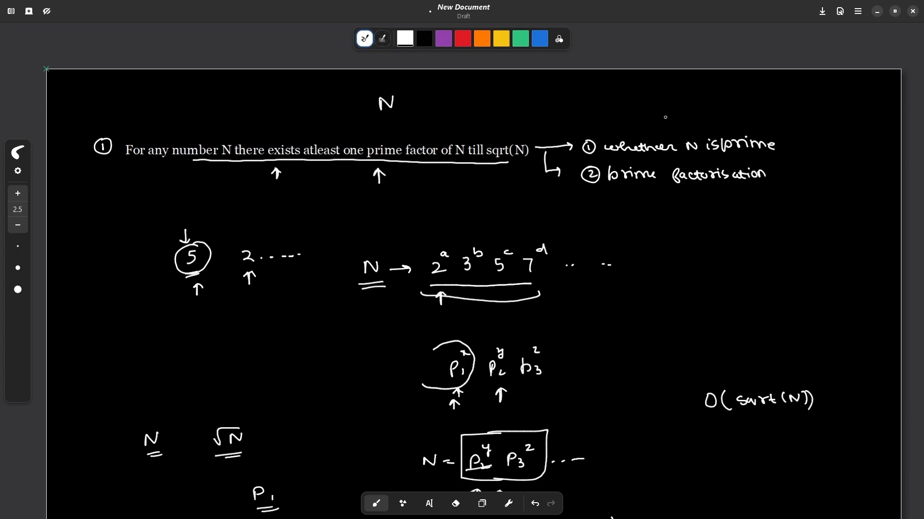
drag(669, 106, 669, 130)
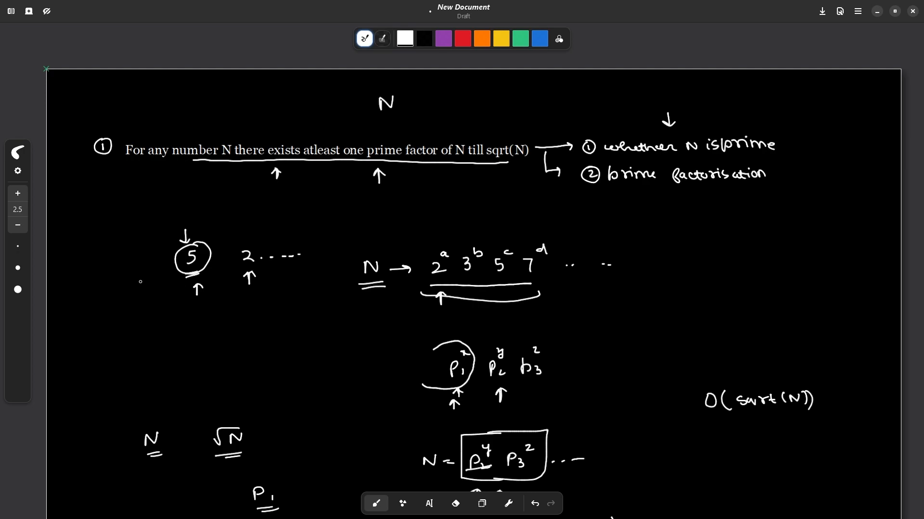
Step: Label N as non prime, point to prime factorisation, circle N, and underline p1 p2 p3
drag(188, 236, 194, 222)
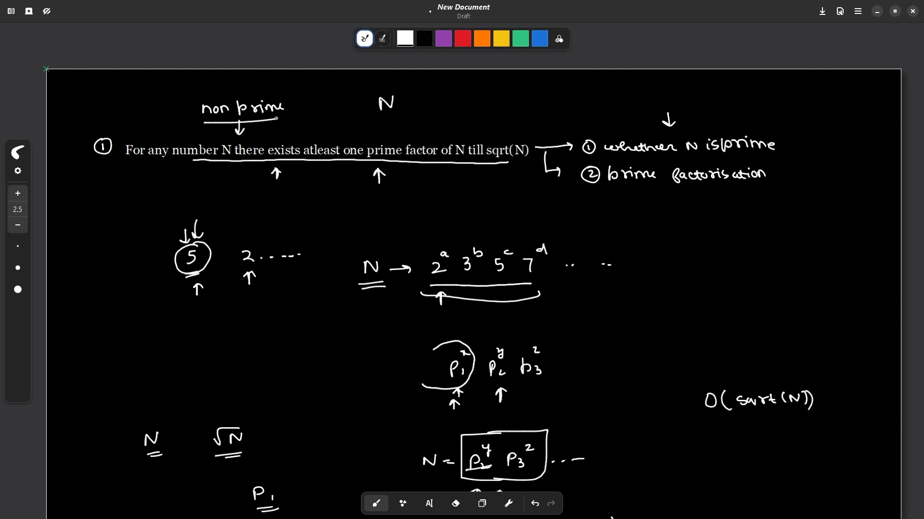
drag(666, 212, 665, 194)
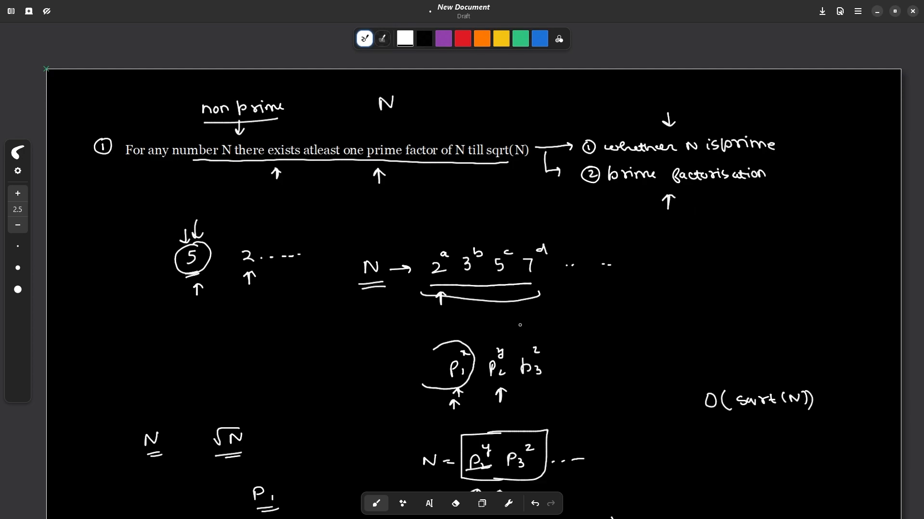
drag(354, 268, 383, 268)
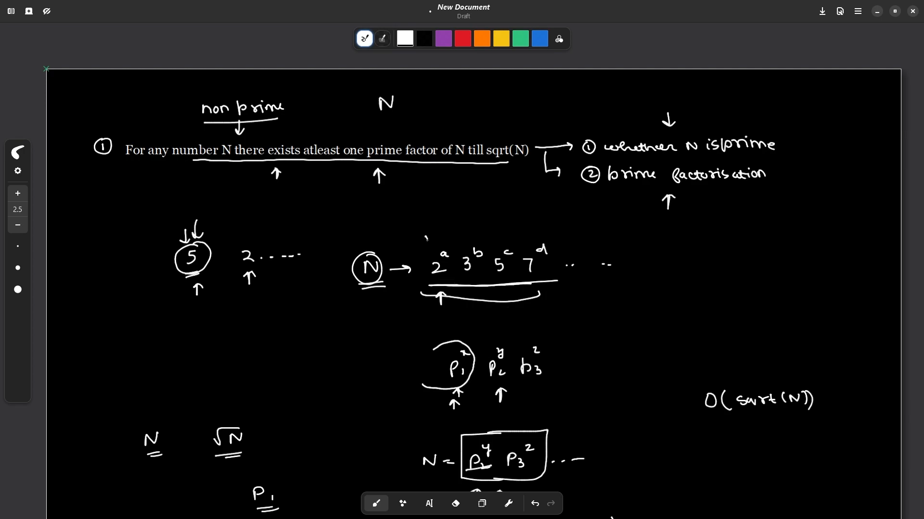
drag(427, 386, 542, 384)
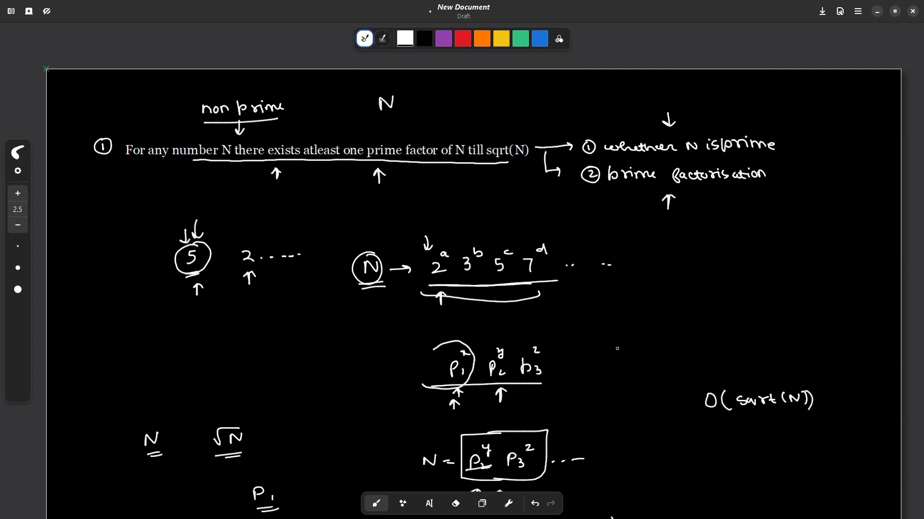
Step: Write the end cases 'N = 1' and 'N = prime' with arrows pointing at each
scroll(down, 3)
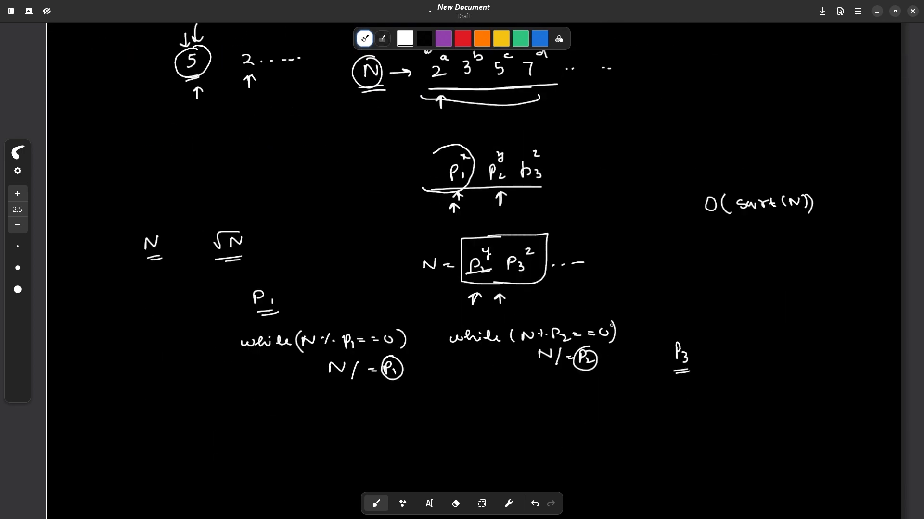
text(N -)
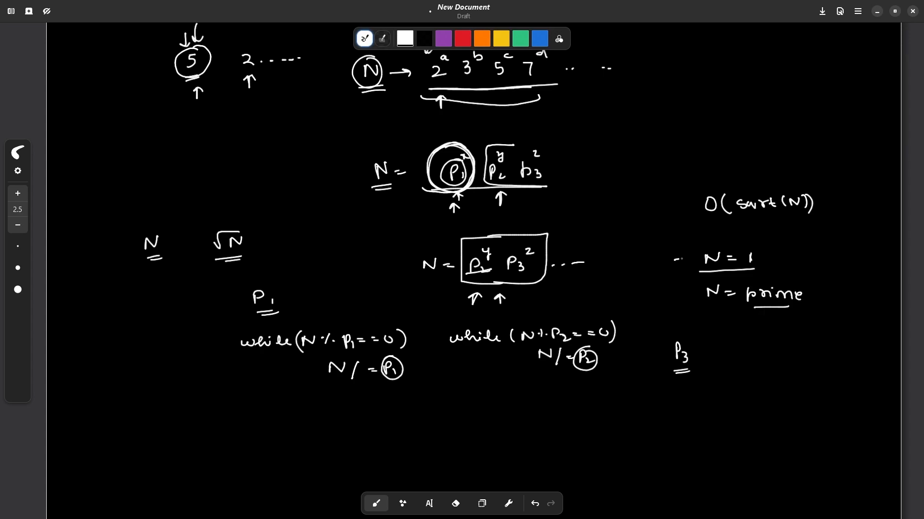
drag(671, 261, 689, 258)
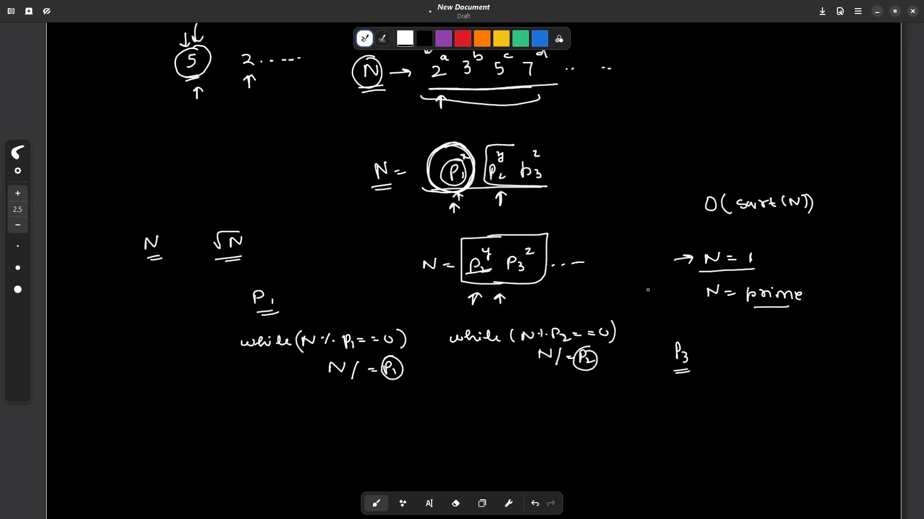
drag(730, 330, 760, 310)
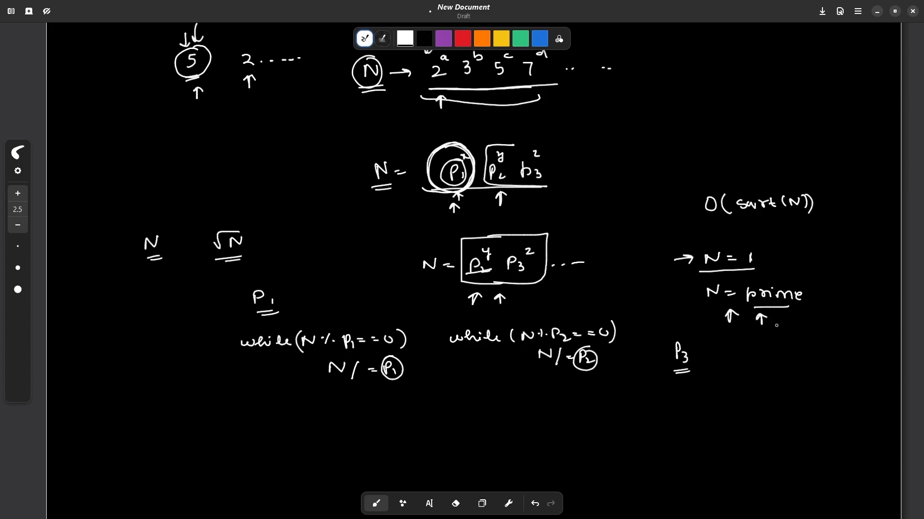
scroll(down, 3)
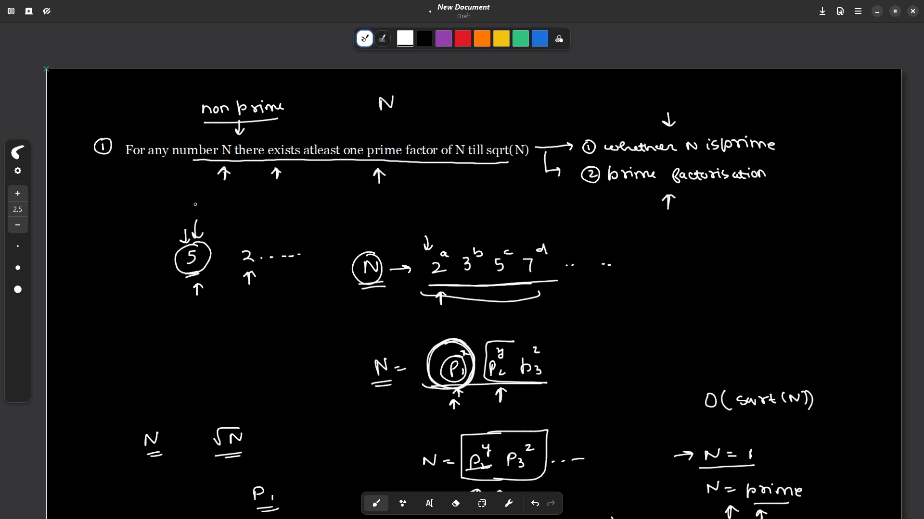
drag(146, 266, 167, 265)
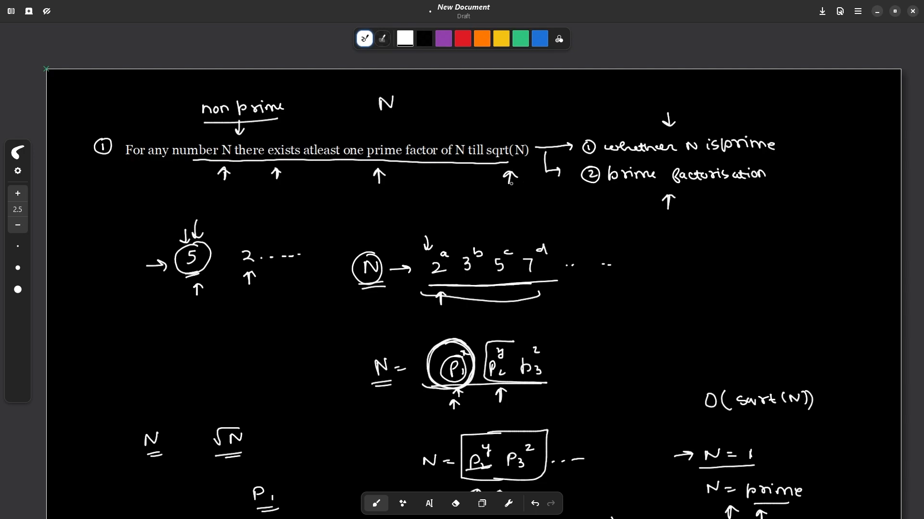
Step: Handwrite if(N>1) ans=max(ans,N) beside p3
scroll(down, 3)
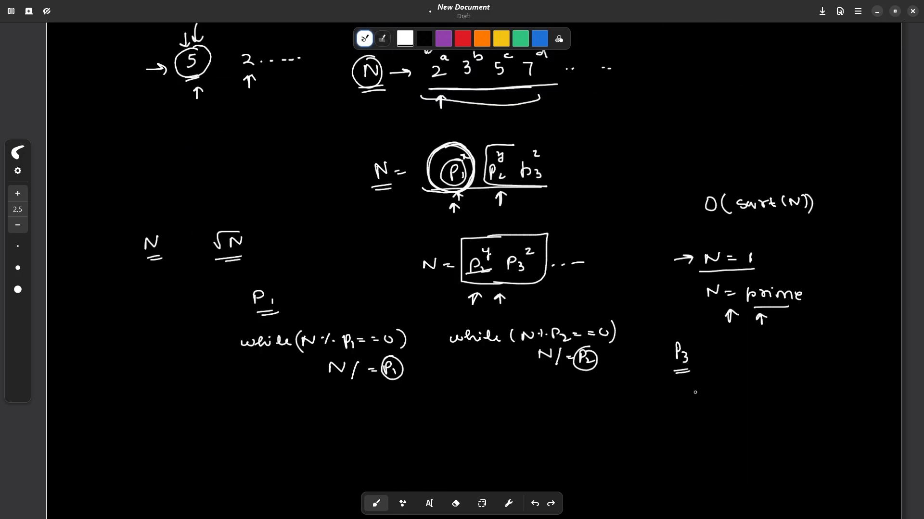
drag(740, 377, 769, 371)
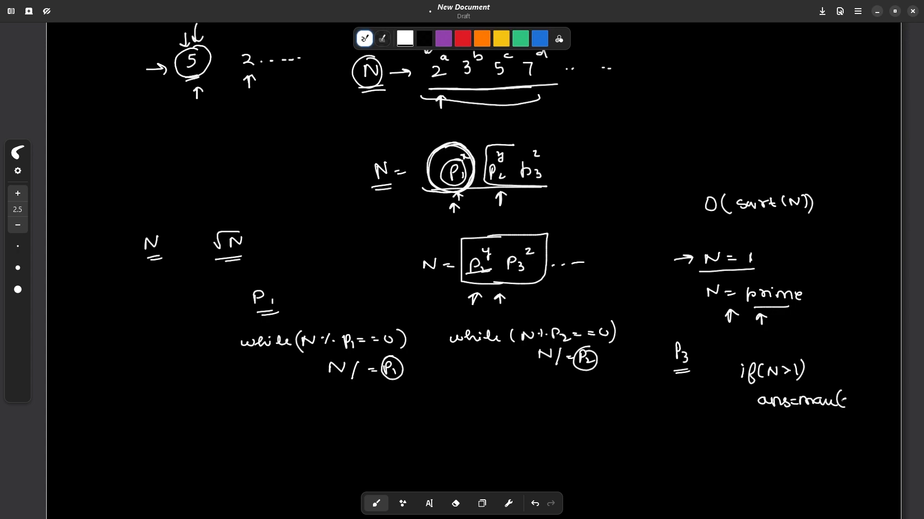
drag(846, 401, 890, 404)
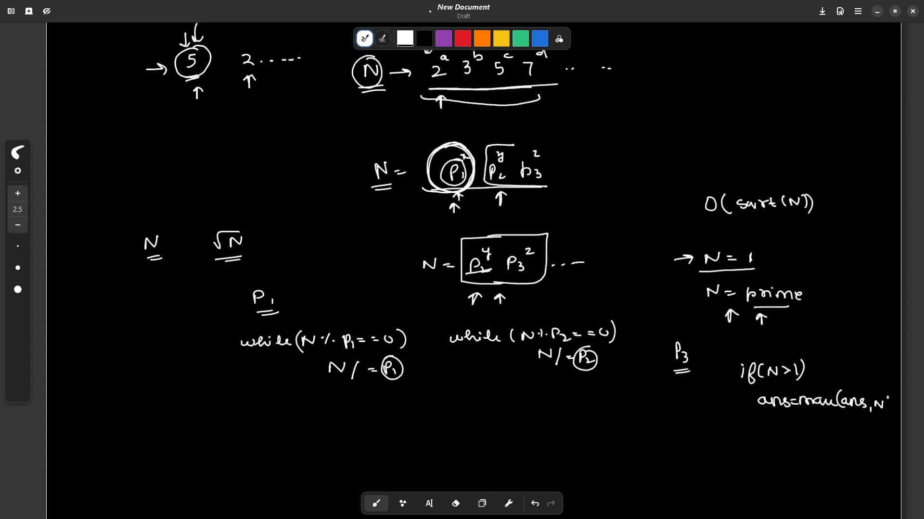
text())
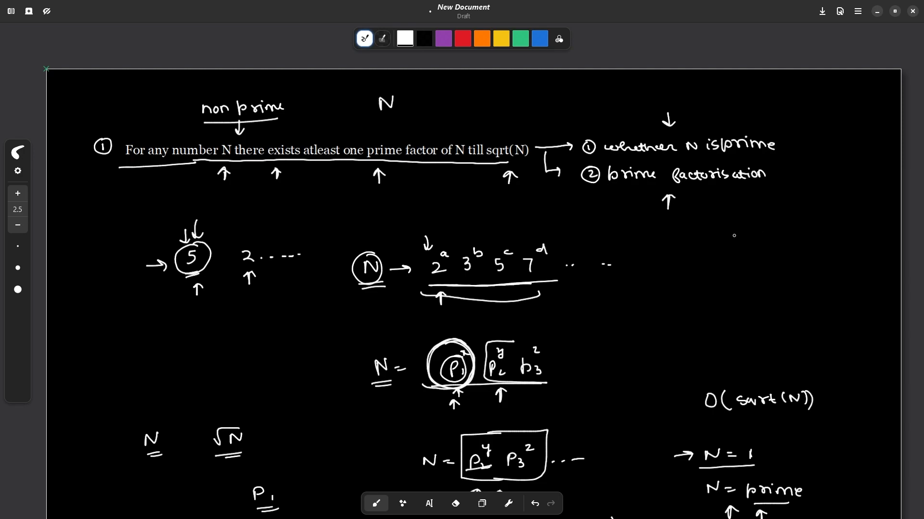
mouse_move(640, 222)
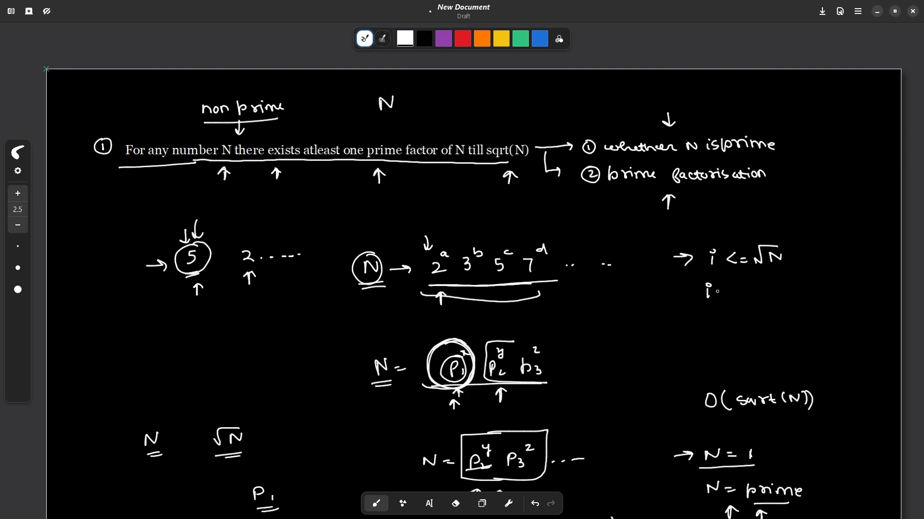
Step: Write the loop bound i <= √N and rewrite it beneath as i² <= N
drag(704, 291, 780, 304)
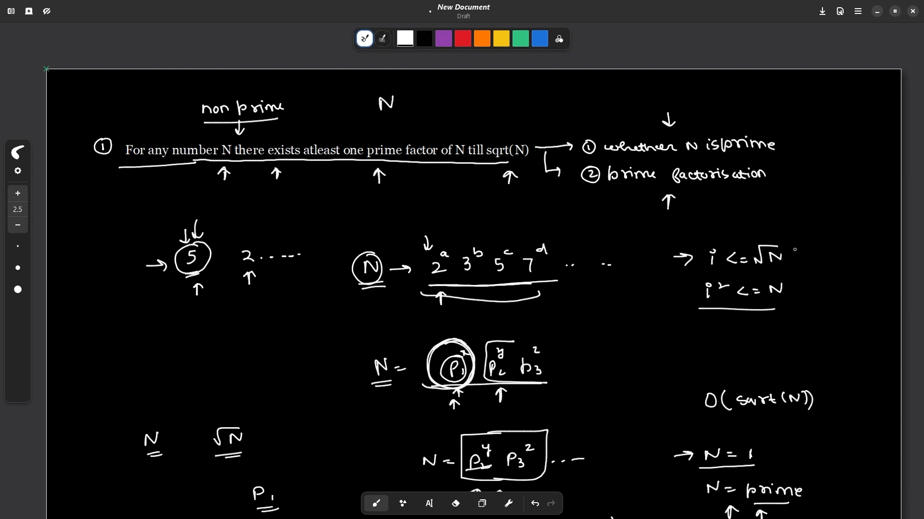
drag(759, 221, 758, 239)
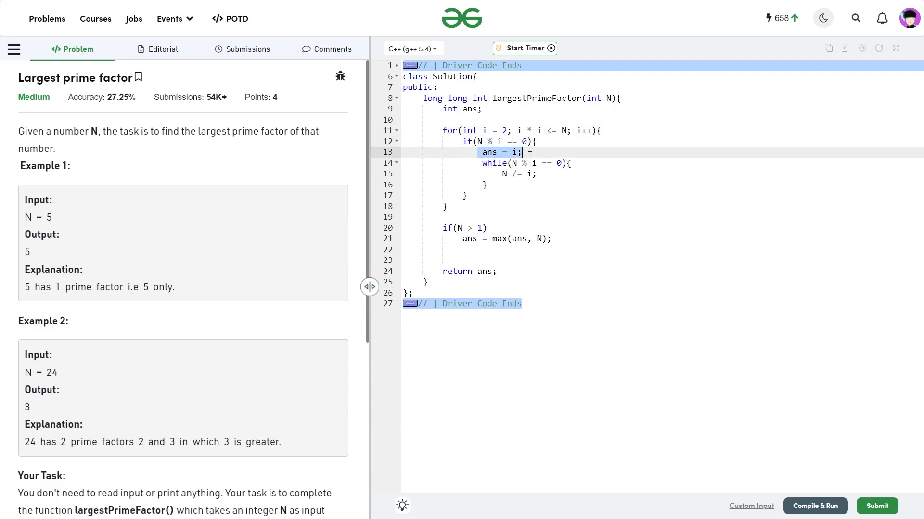
Step: Clear the highlight in the editor and submit the largestPrimeFactor solution
click(503, 163)
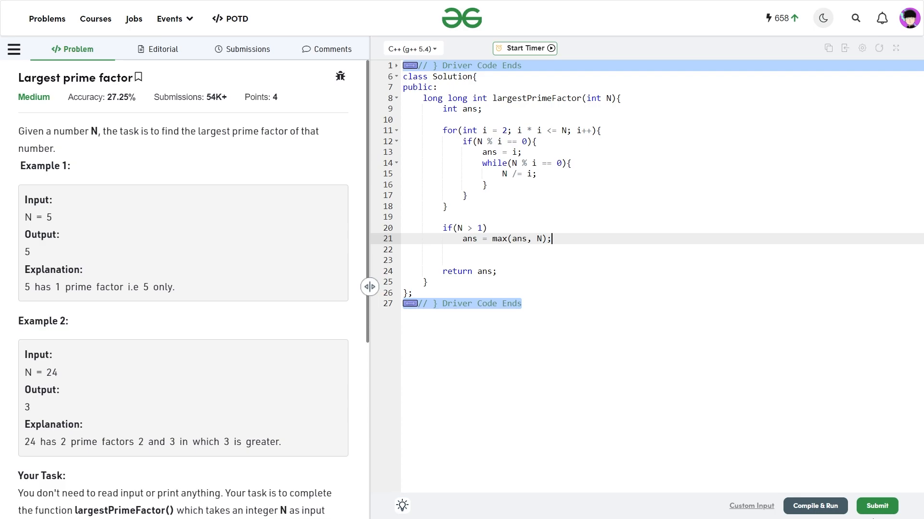
click(813, 506)
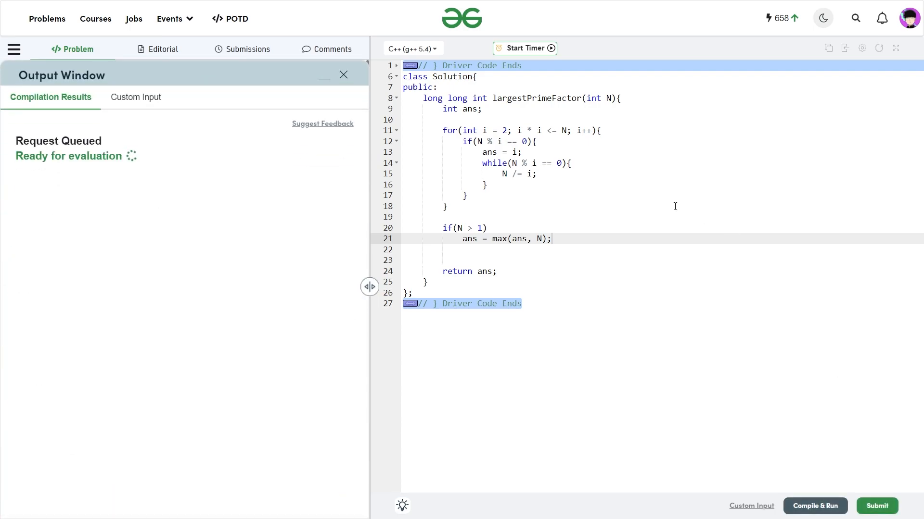
Step: Confirm all 1120 test cases passed, then close the Output Window
click(876, 506)
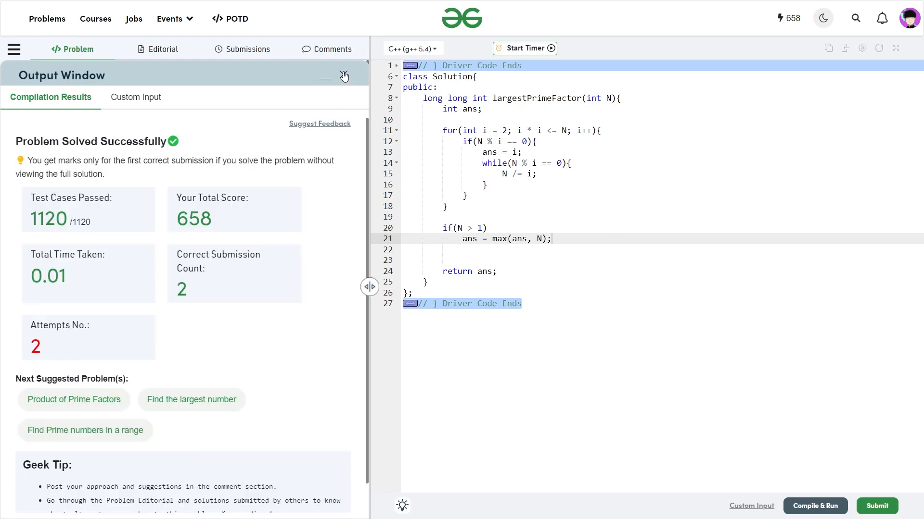
click(323, 76)
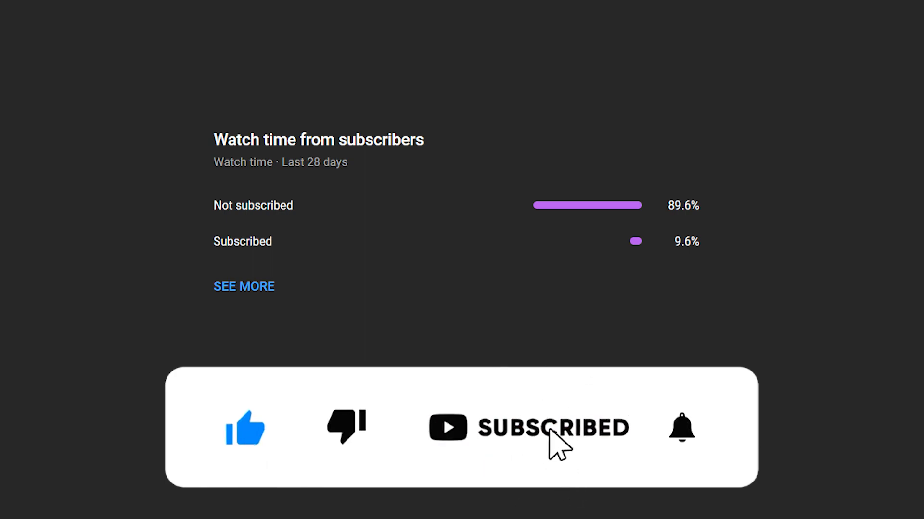
click(681, 428)
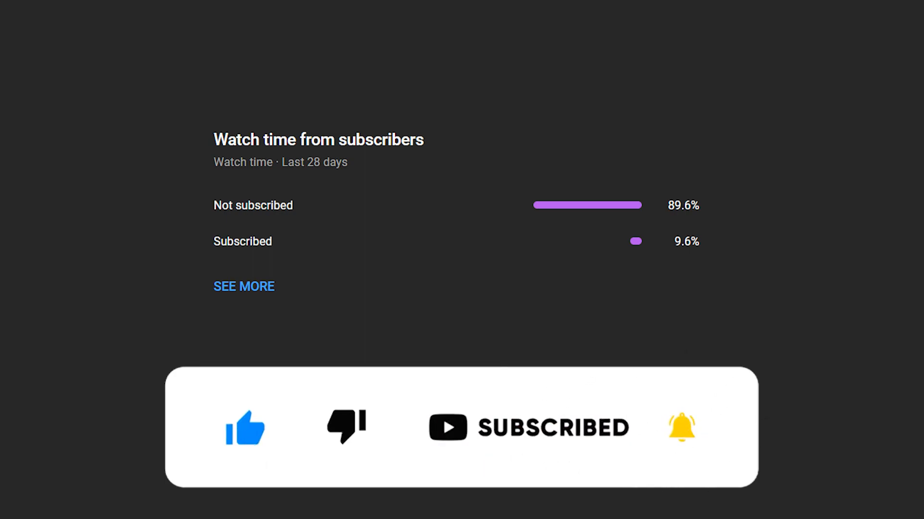